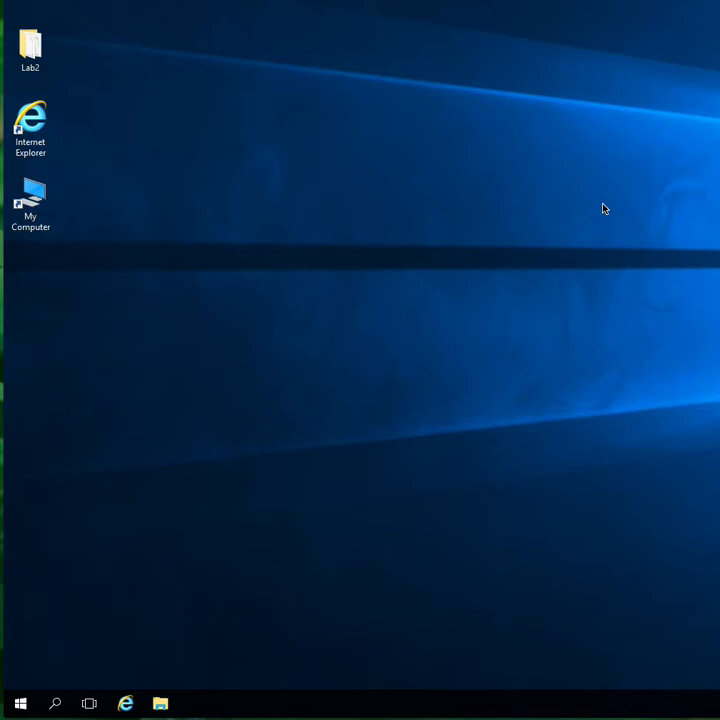
pyautogui.moveTo(20, 706)
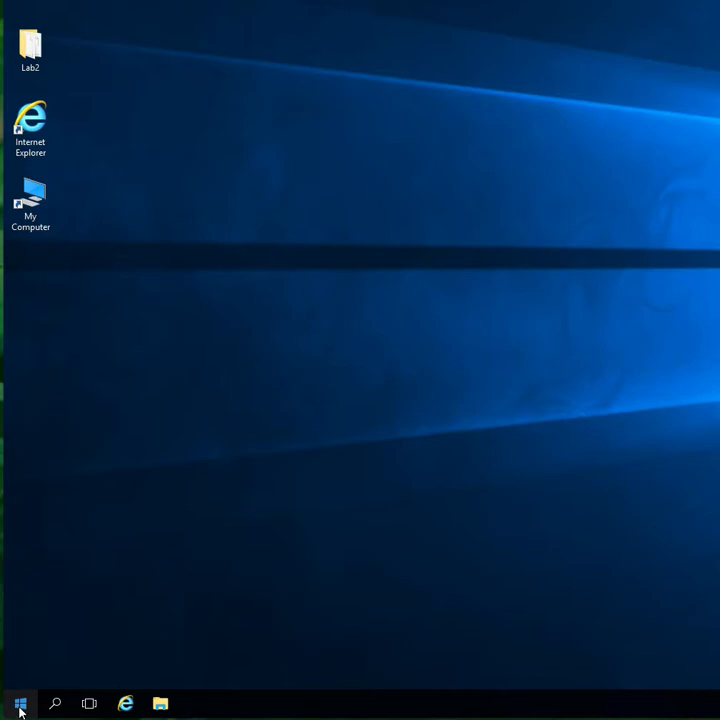
# - Launch ArcGIS Pro from the Windows Start menu's Most used list
pyautogui.click(12, 702)
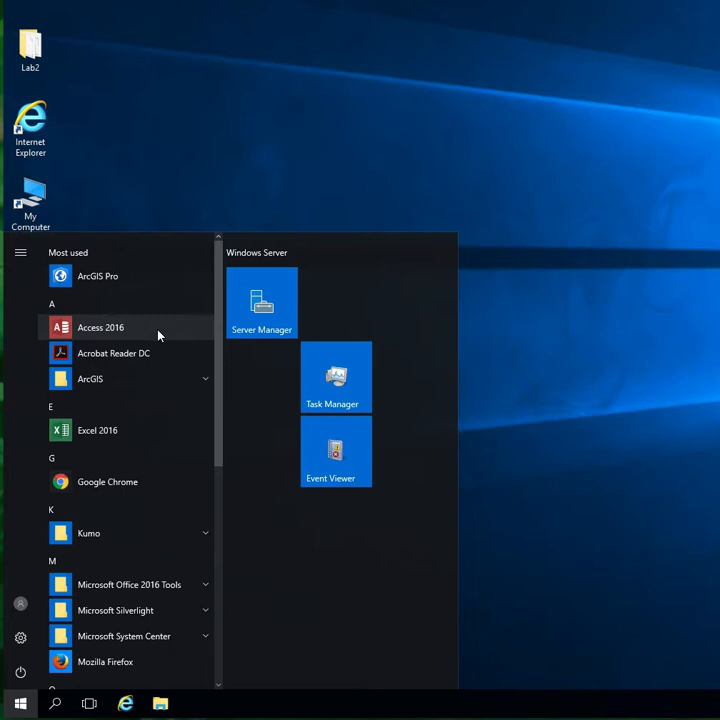
pyautogui.moveTo(108, 284)
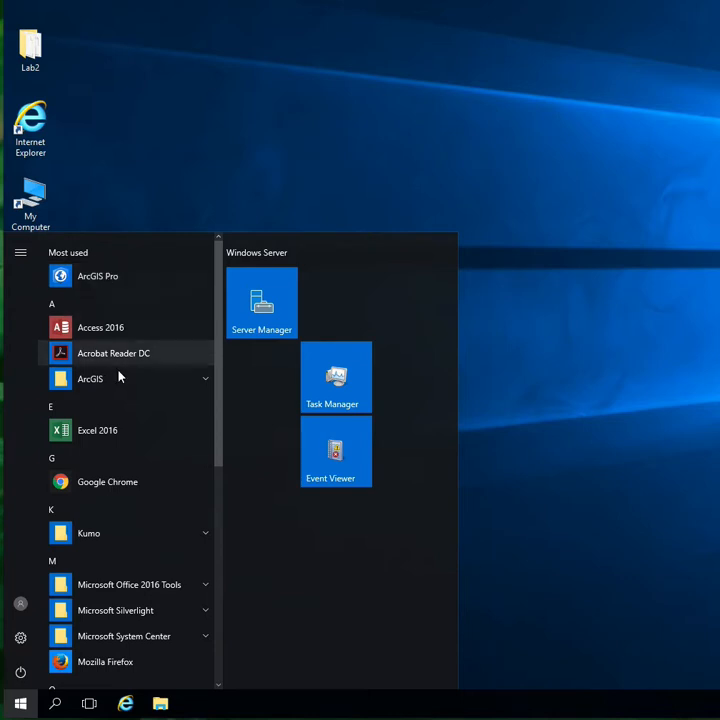
pyautogui.click(90, 378)
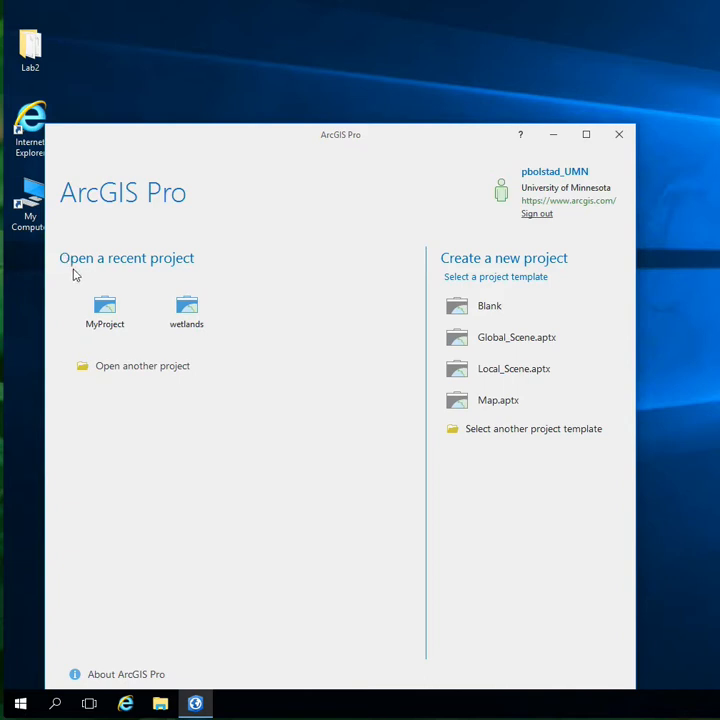
pyautogui.moveTo(96, 176)
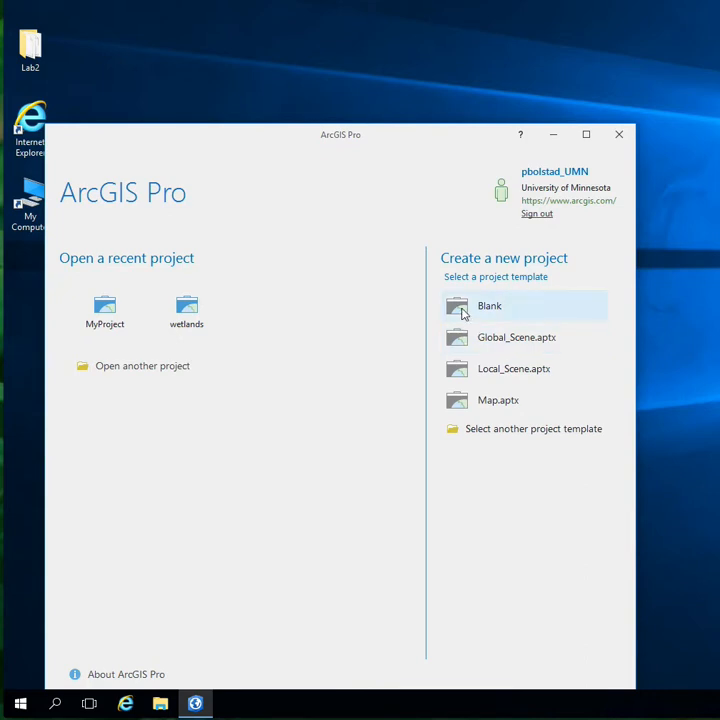
# - Start a new project from the Blank template, showing the default MyProject name and location
pyautogui.click(488, 304)
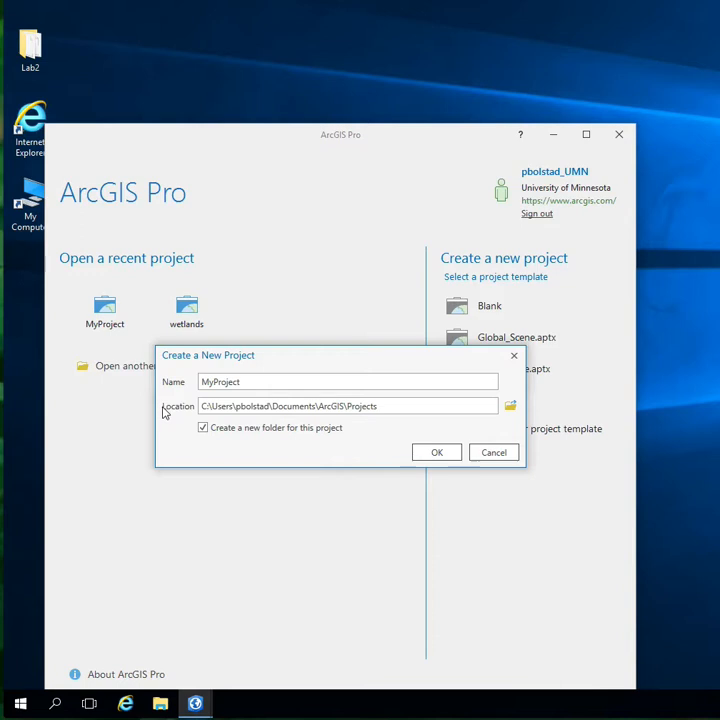
pyautogui.moveTo(170, 420)
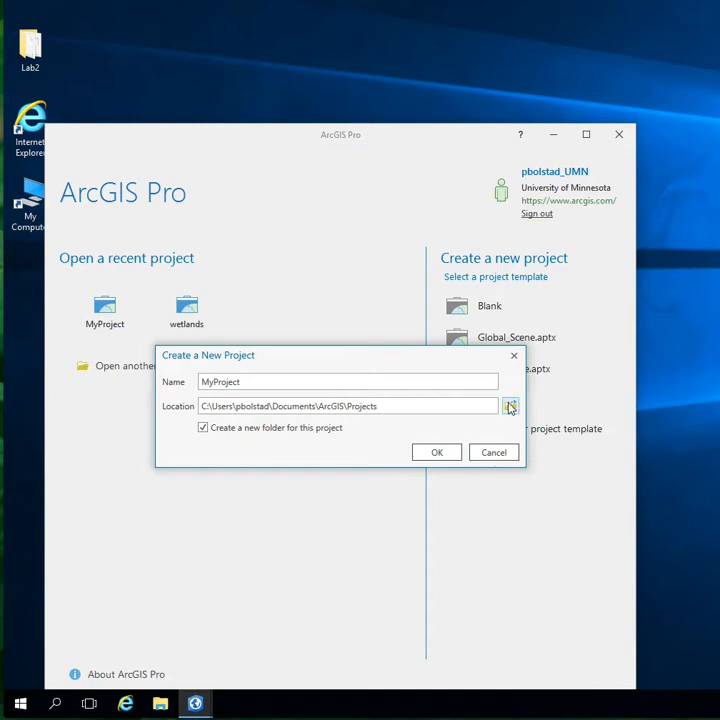
# - Browse to the Desktop and choose the Lab1 folder as the project's storage location
pyautogui.click(510, 406)
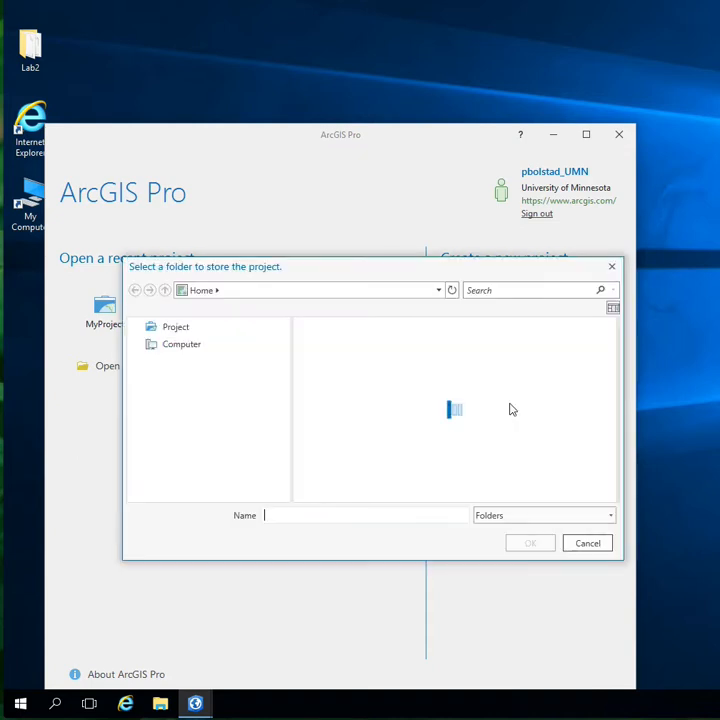
pyautogui.click(180, 344)
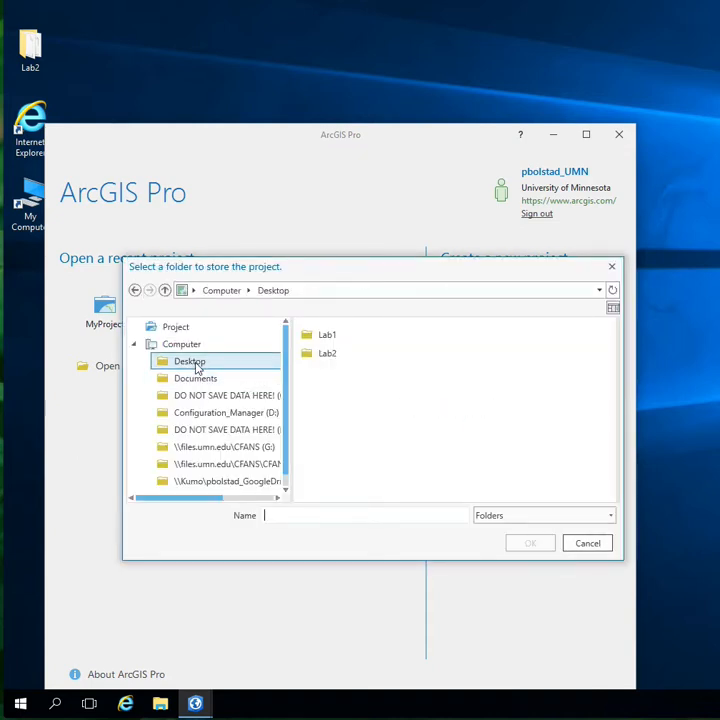
pyautogui.click(328, 334)
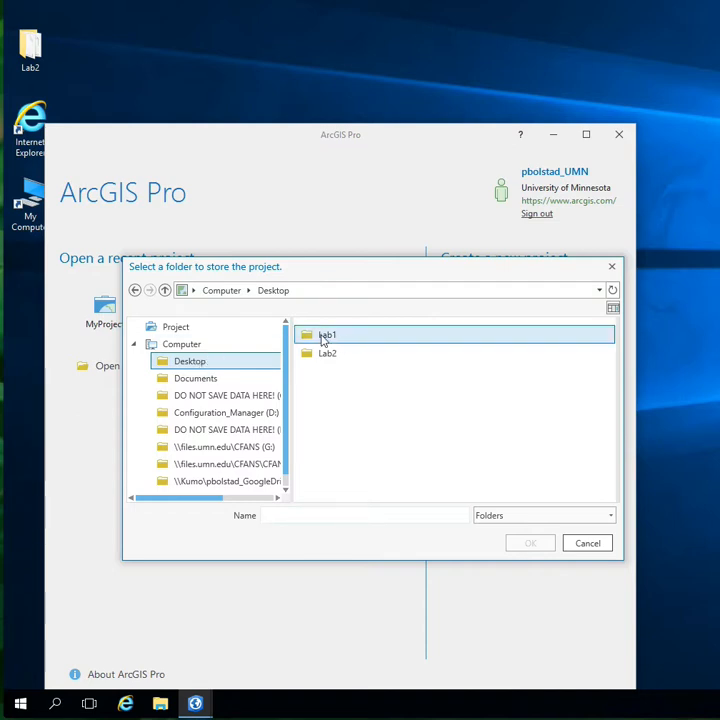
pyautogui.moveTo(324, 340)
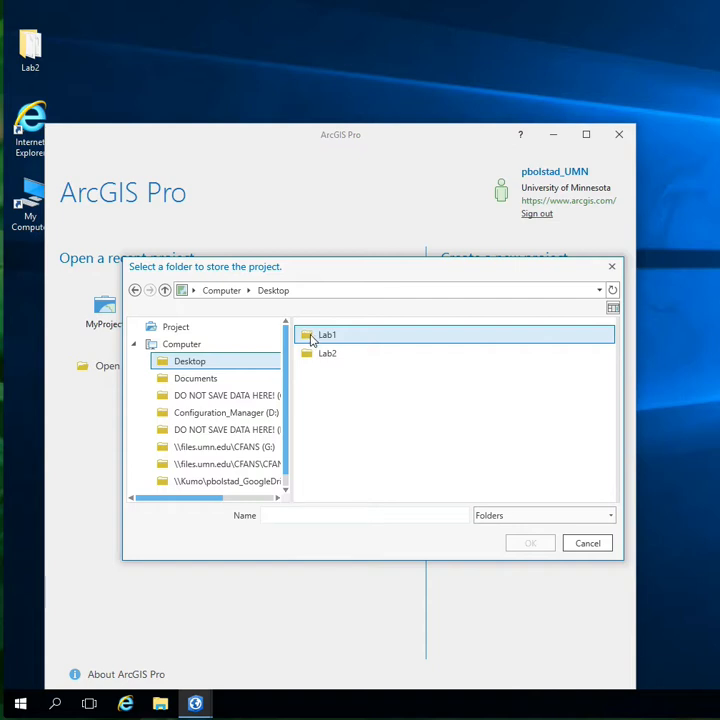
pyautogui.click(328, 336)
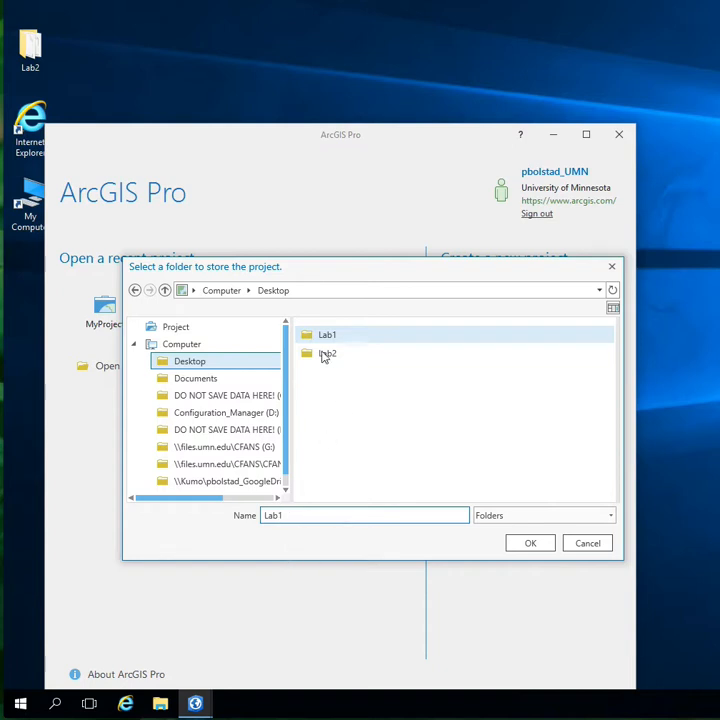
pyautogui.click(328, 352)
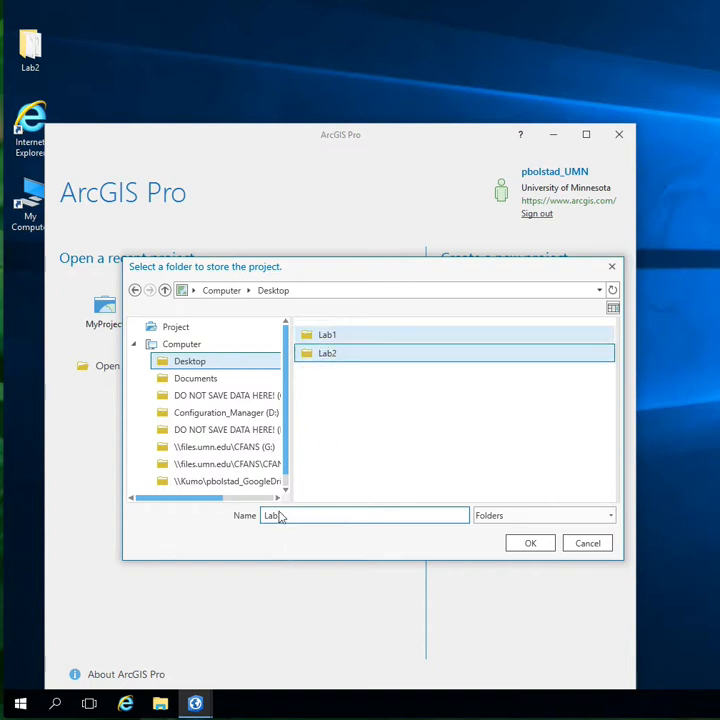
pyautogui.click(530, 542)
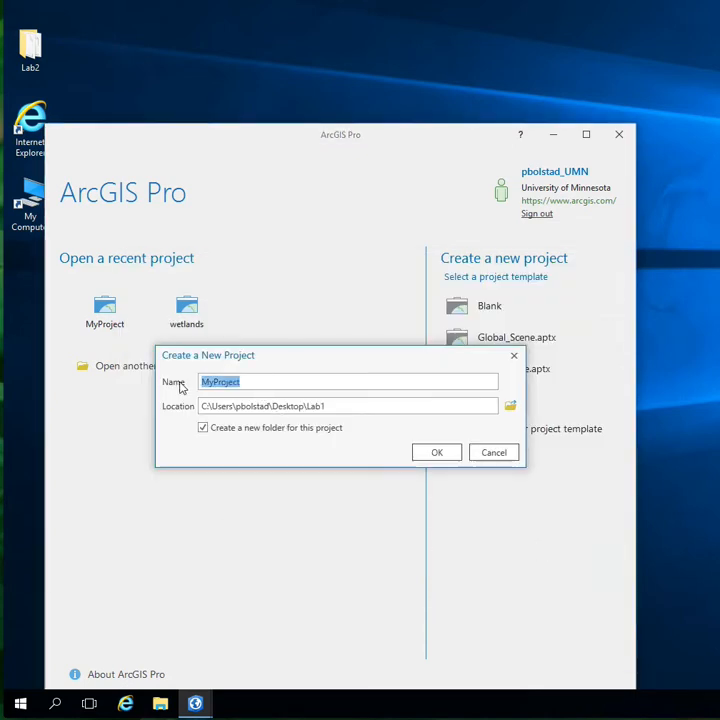
# - Name the project FirstProject and create it in the Lab1 folder
pyautogui.write('Firs')
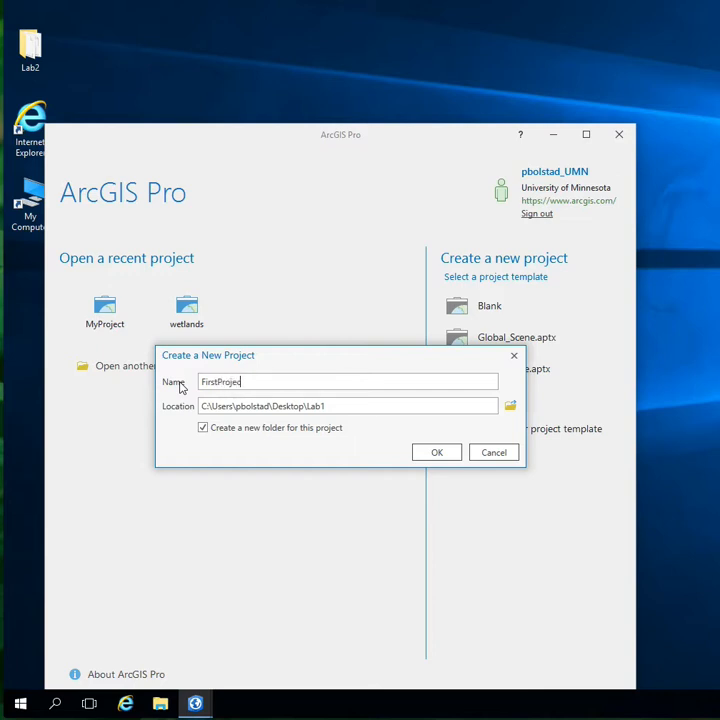
pyautogui.write('t')
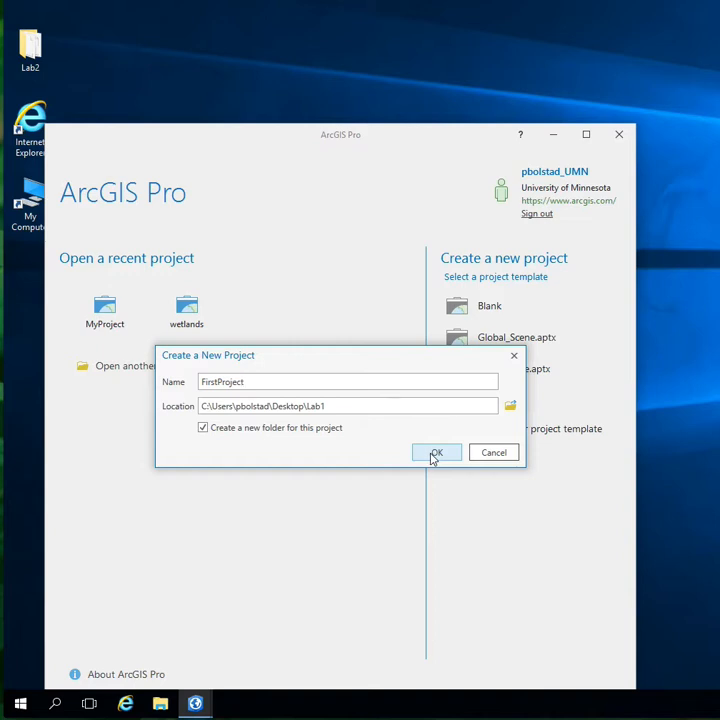
pyautogui.click(436, 452)
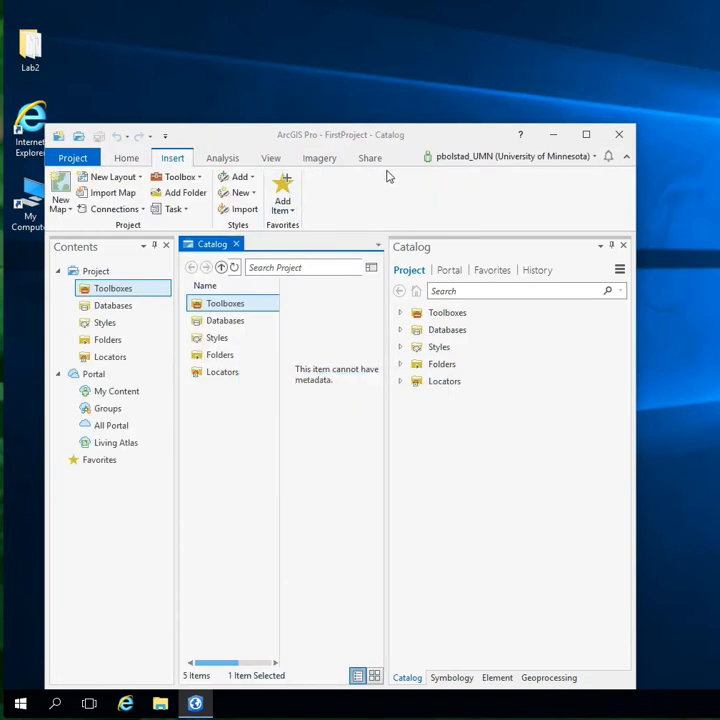
pyautogui.moveTo(552, 180)
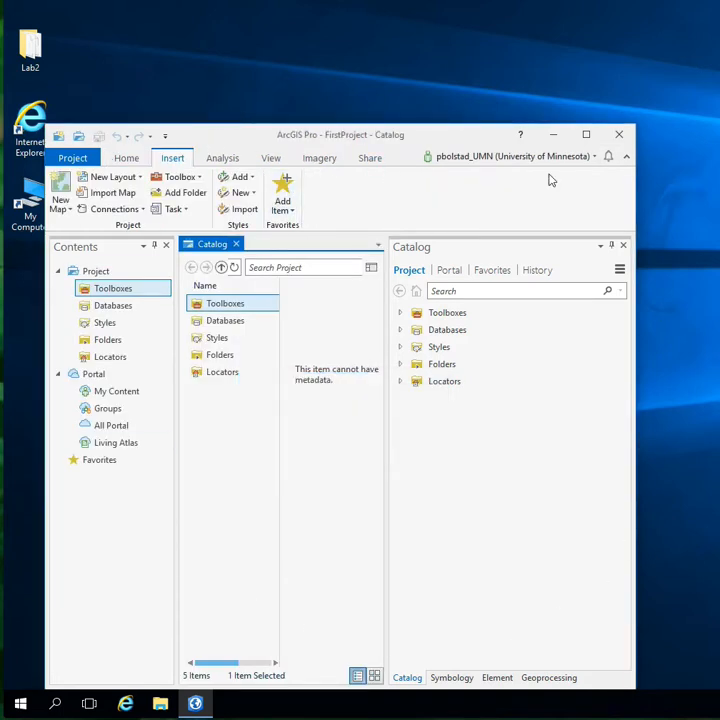
pyautogui.moveTo(408, 678)
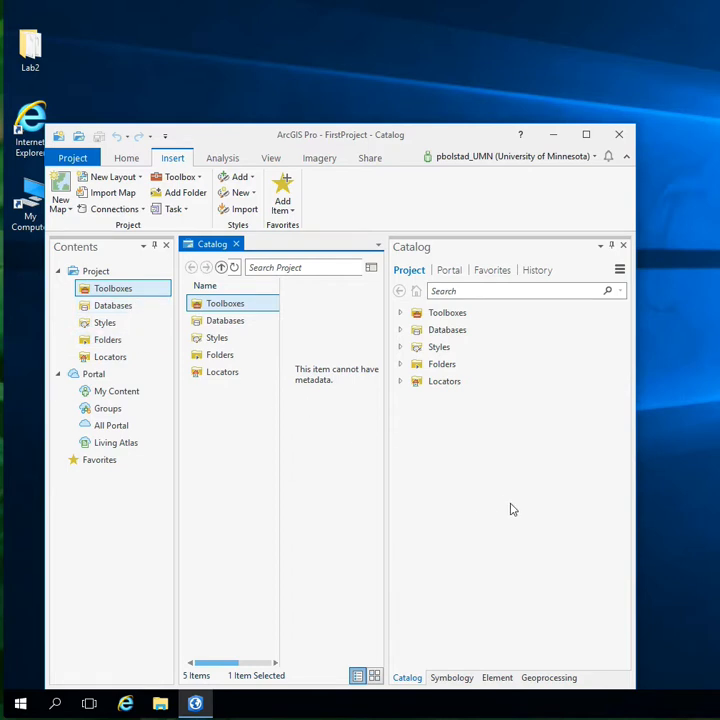
pyautogui.moveTo(532, 492)
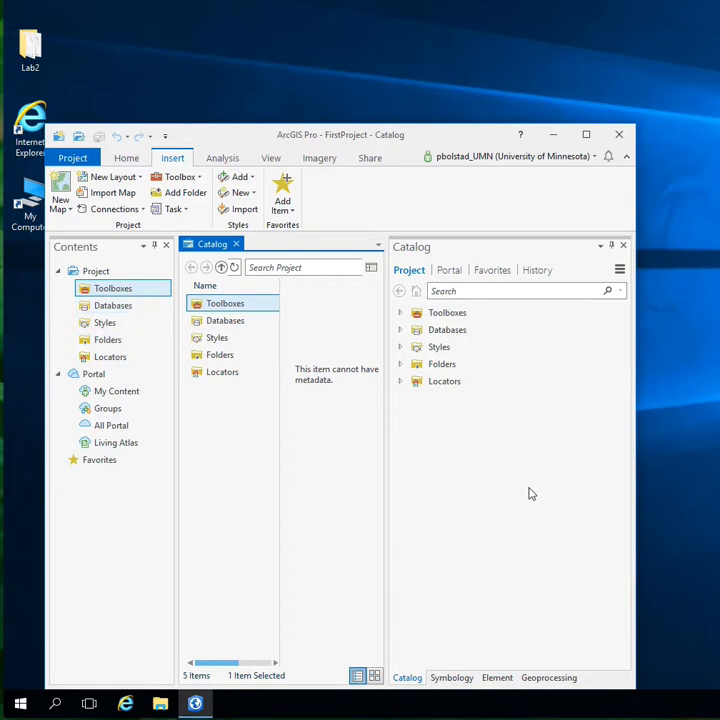
pyautogui.moveTo(300, 284)
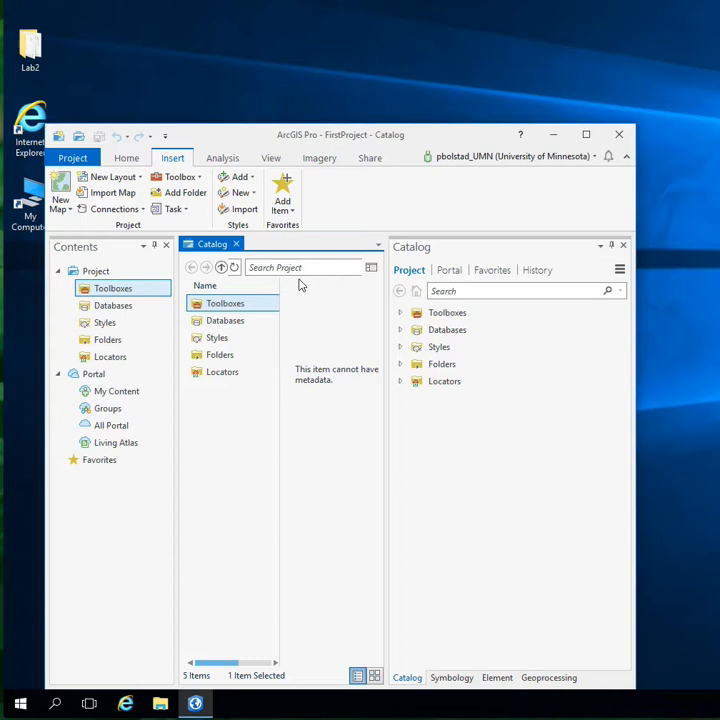
pyautogui.moveTo(276, 244)
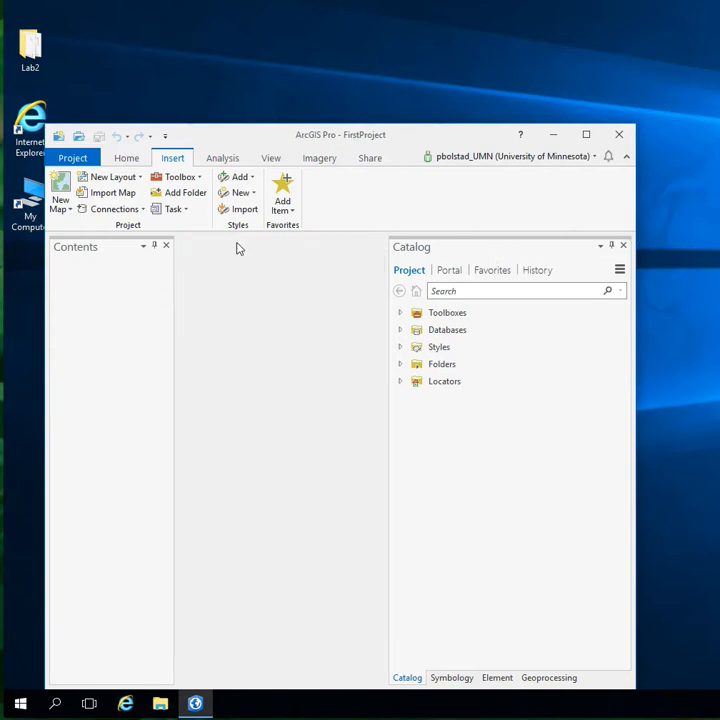
# - Close the Catalog view and show the Map ribbon tools
pyautogui.click(122, 158)
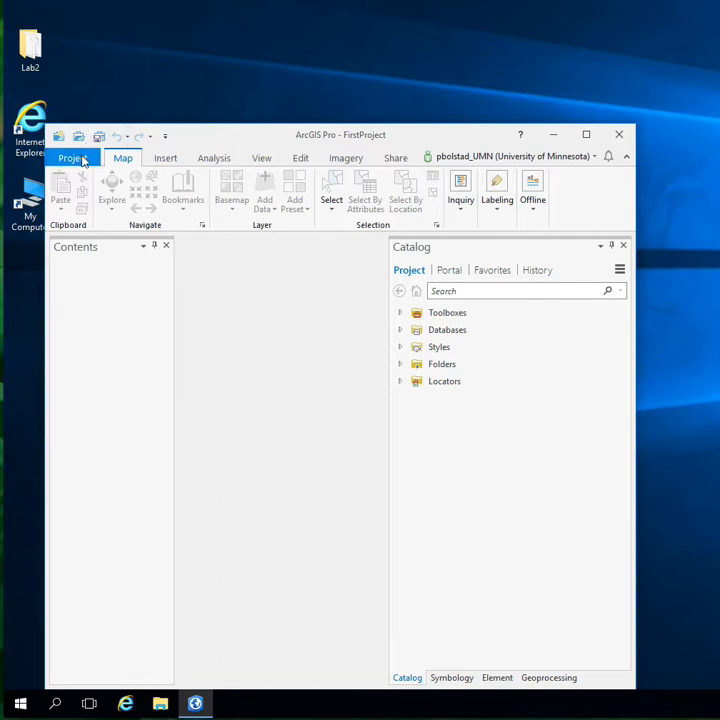
pyautogui.click(70, 158)
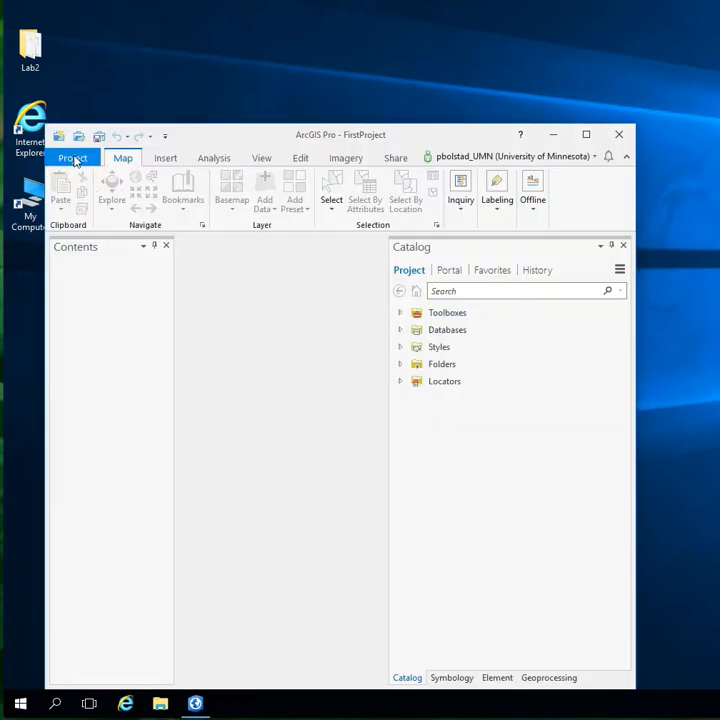
pyautogui.click(72, 158)
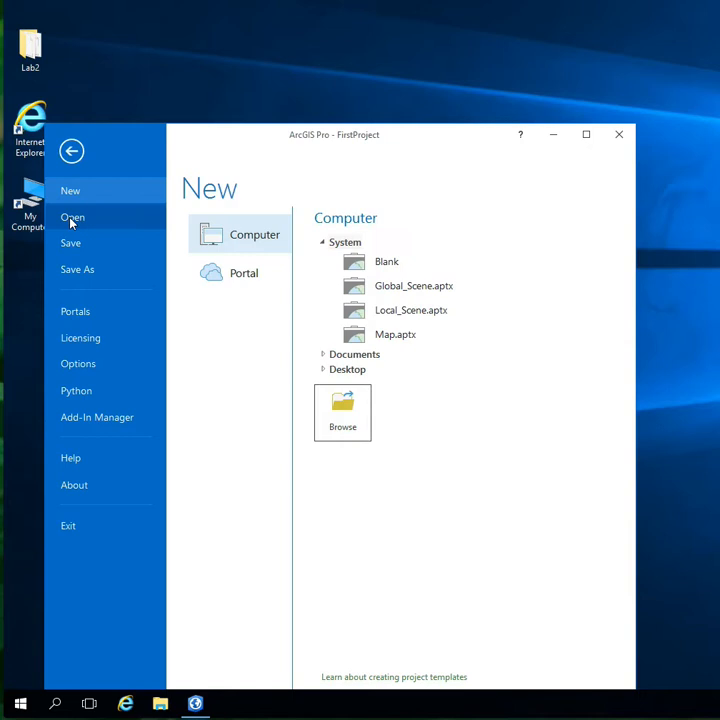
pyautogui.moveTo(70, 244)
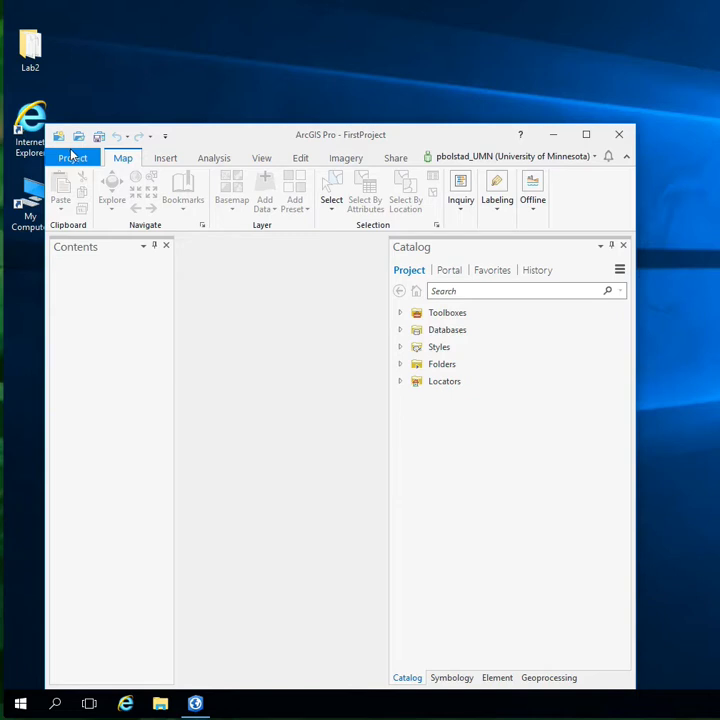
pyautogui.click(72, 156)
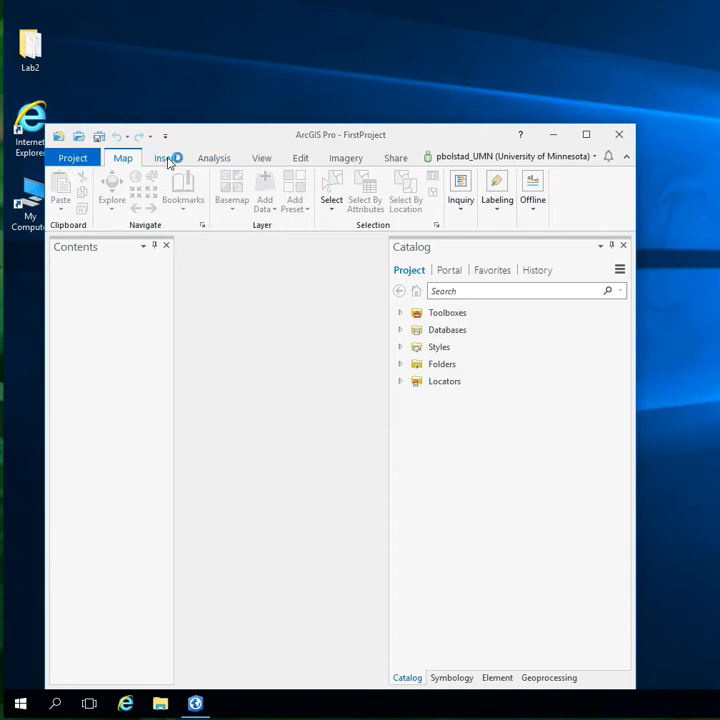
# - Review the Analysis, View and Edit tool sets, ending on the Insert commands
pyautogui.click(214, 156)
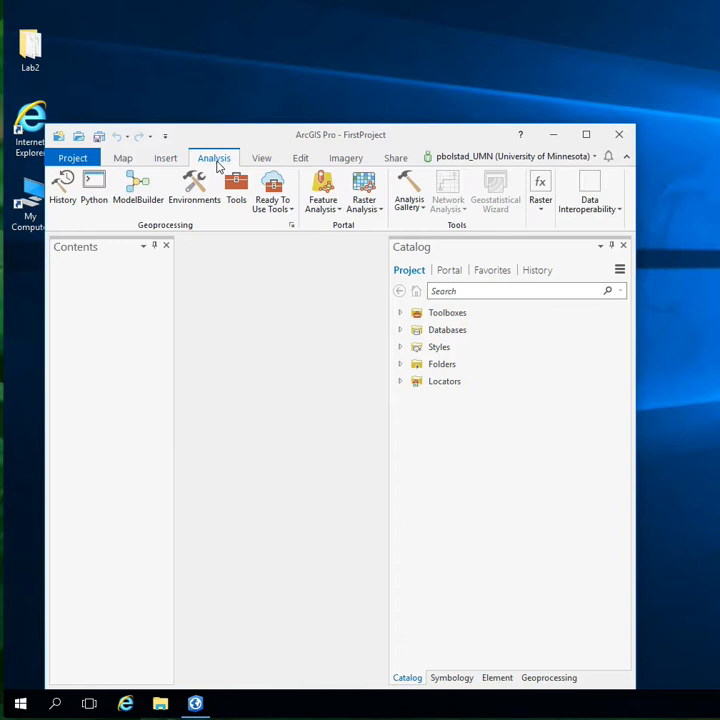
pyautogui.click(260, 158)
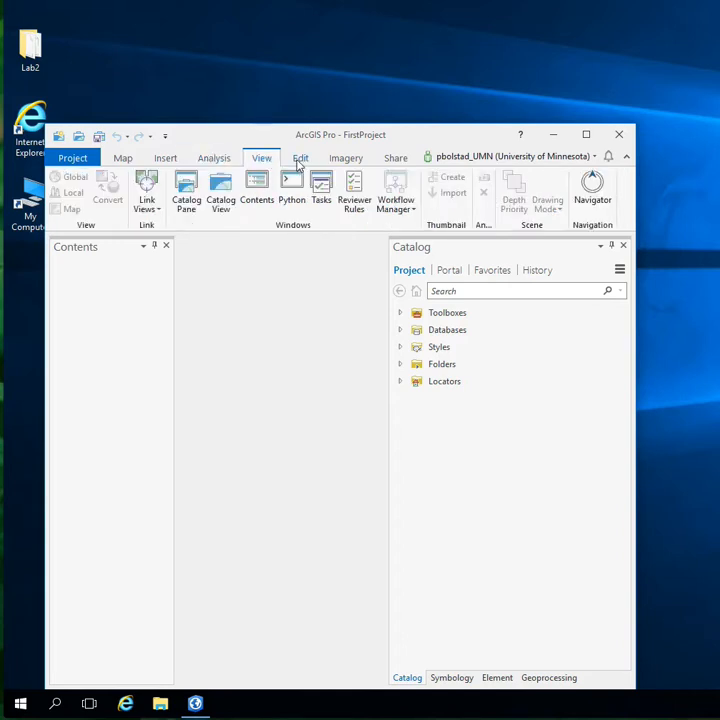
pyautogui.click(300, 158)
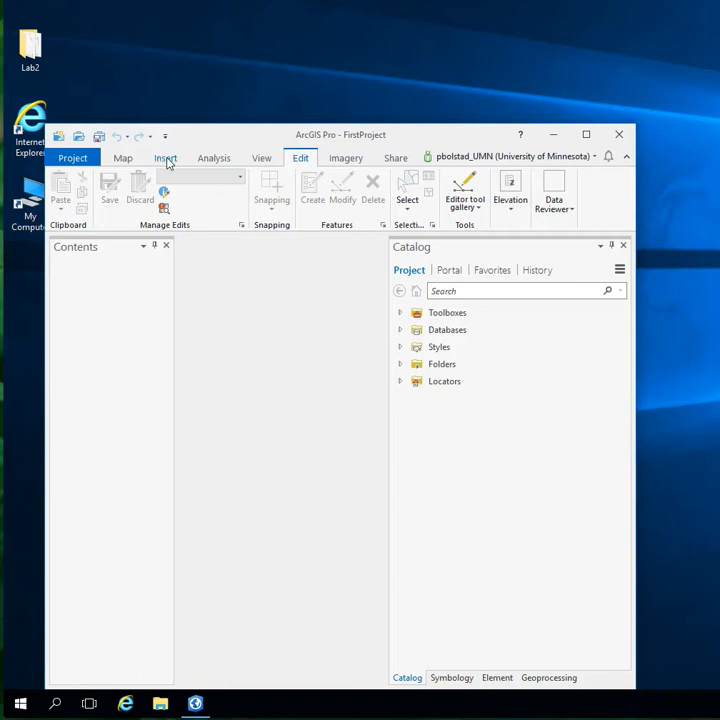
pyautogui.click(164, 156)
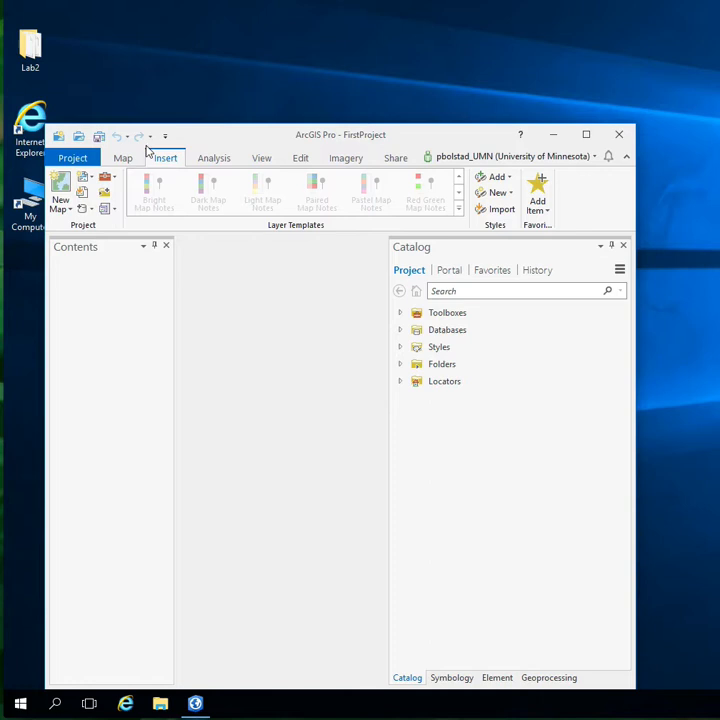
pyautogui.moveTo(60, 190)
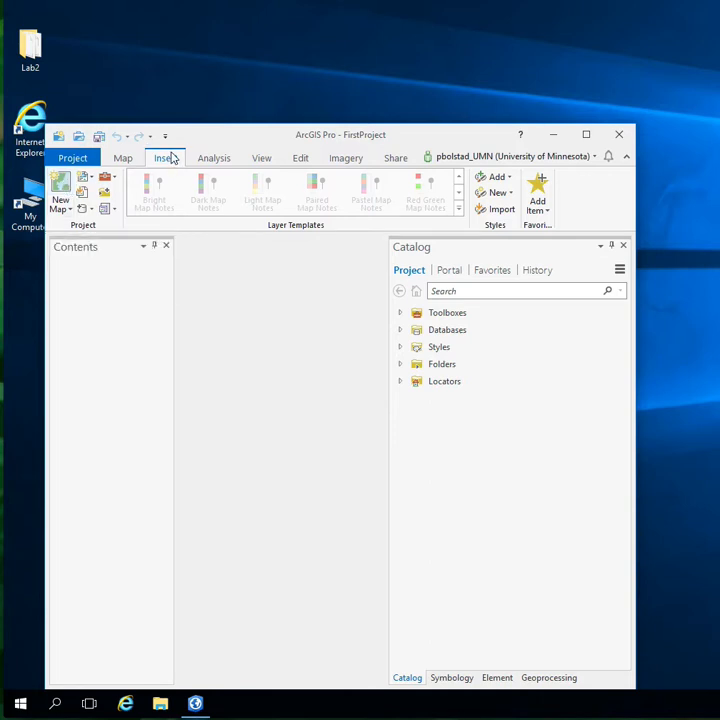
pyautogui.click(164, 158)
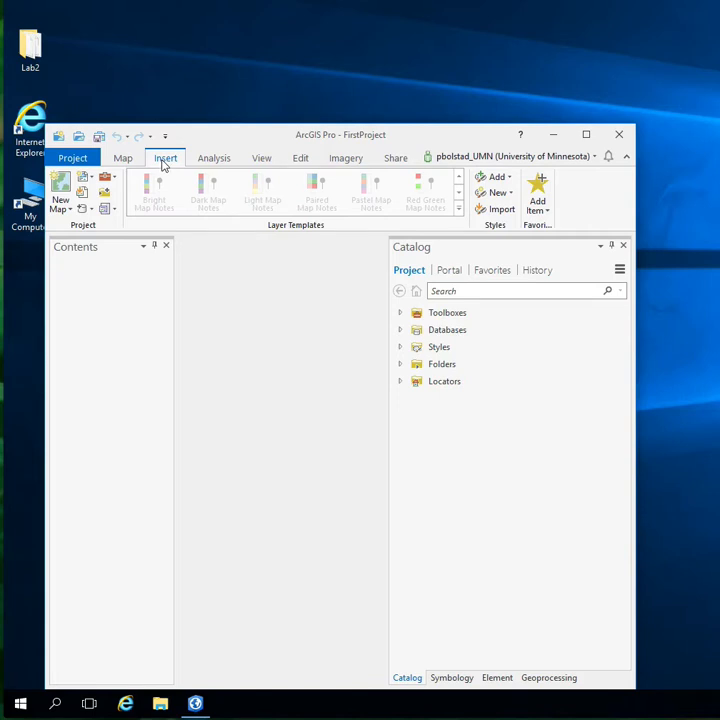
# - Insert a new map with the World Topographic and Hillshade basemaps, keeping the Catalog pane visible
pyautogui.click(60, 184)
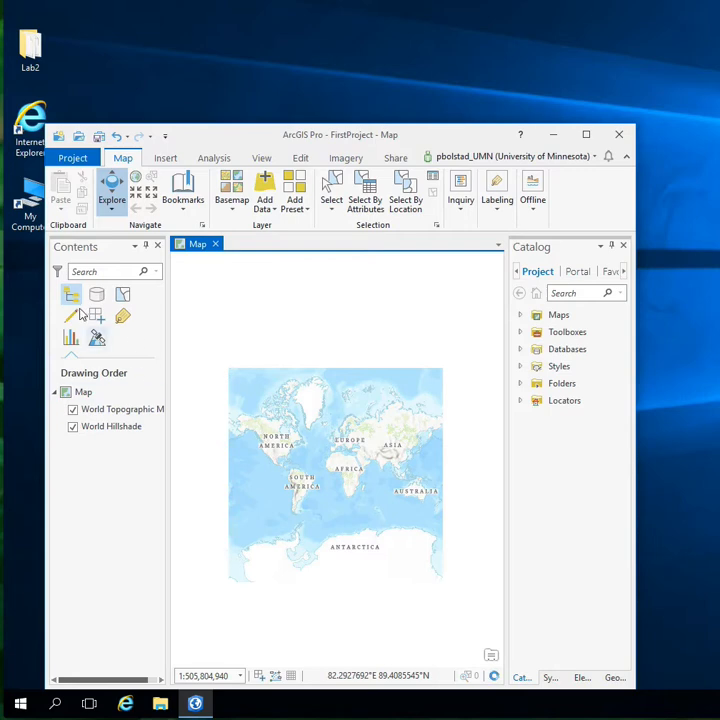
pyautogui.moveTo(346, 480)
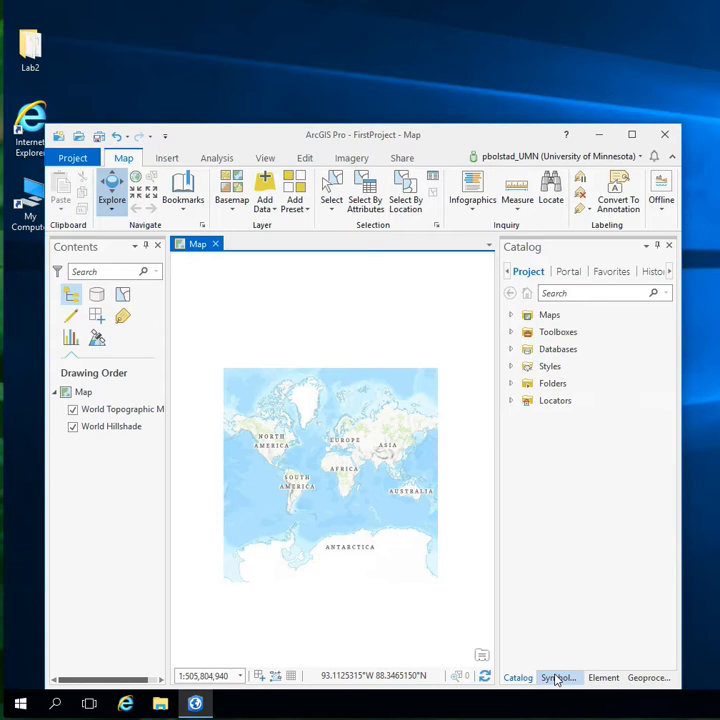
pyautogui.moveTo(648, 678)
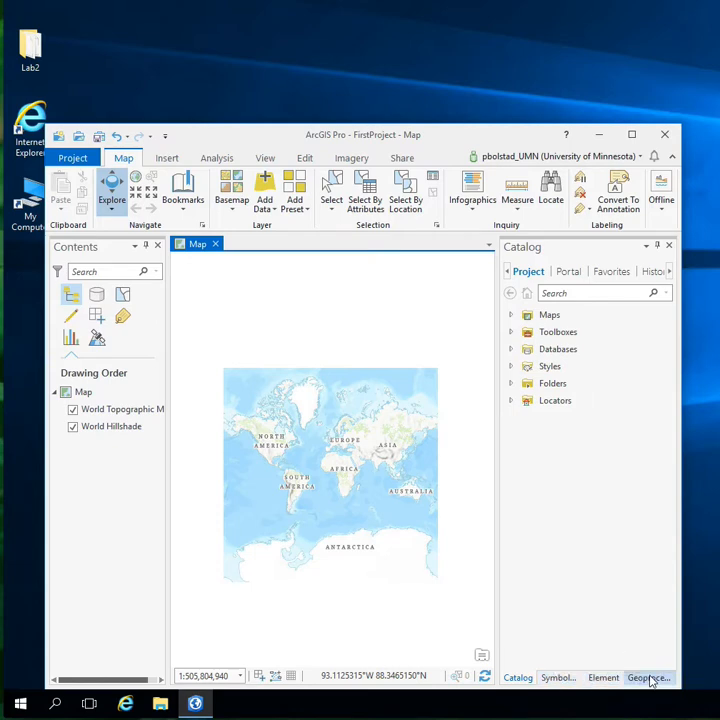
pyautogui.click(600, 676)
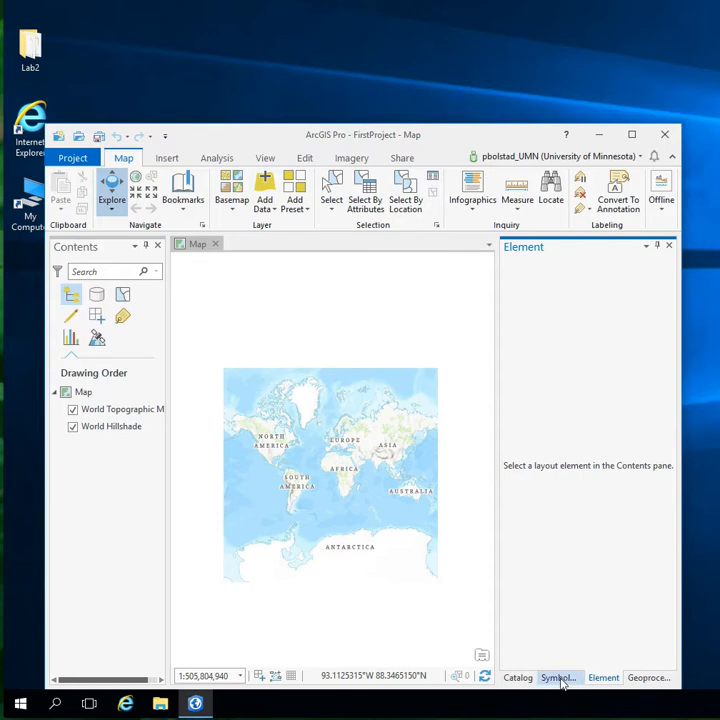
pyautogui.click(518, 676)
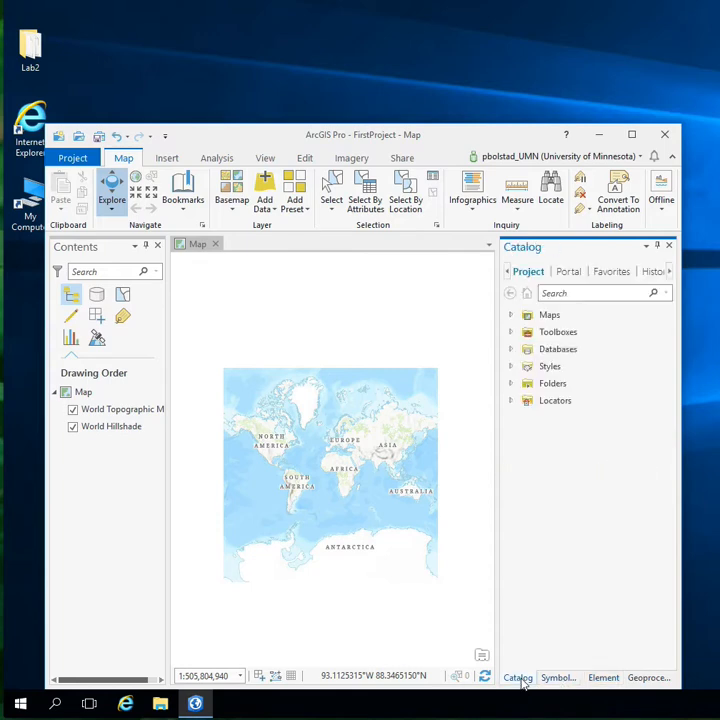
pyautogui.moveTo(368, 436)
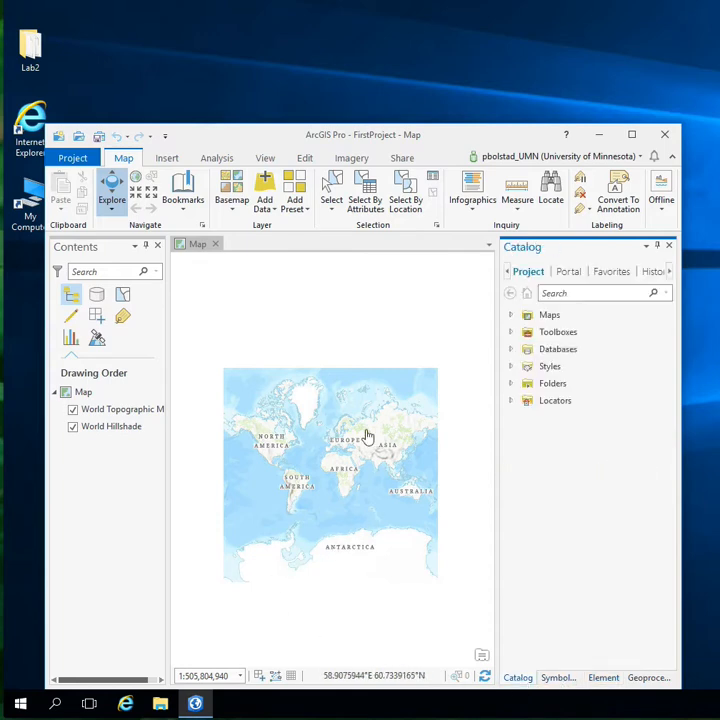
pyautogui.moveTo(256, 362)
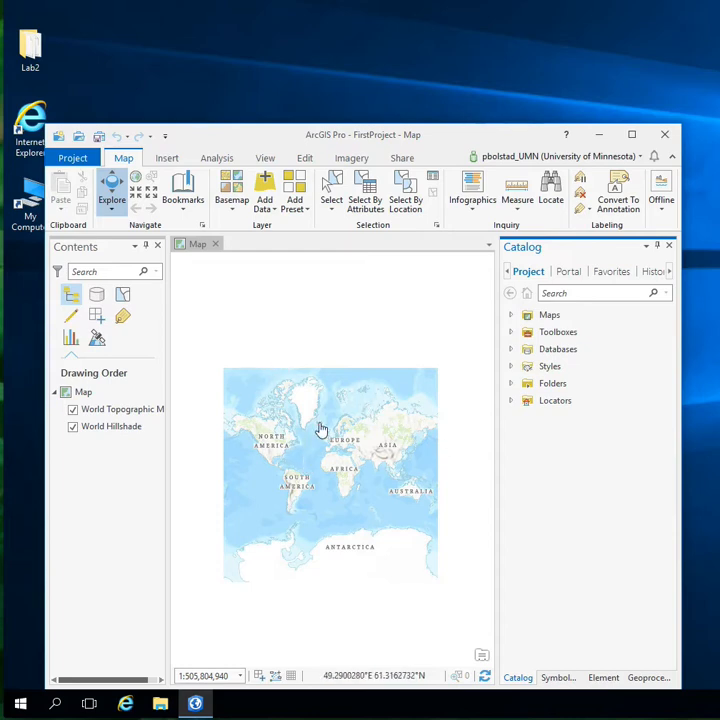
pyautogui.moveTo(388, 480)
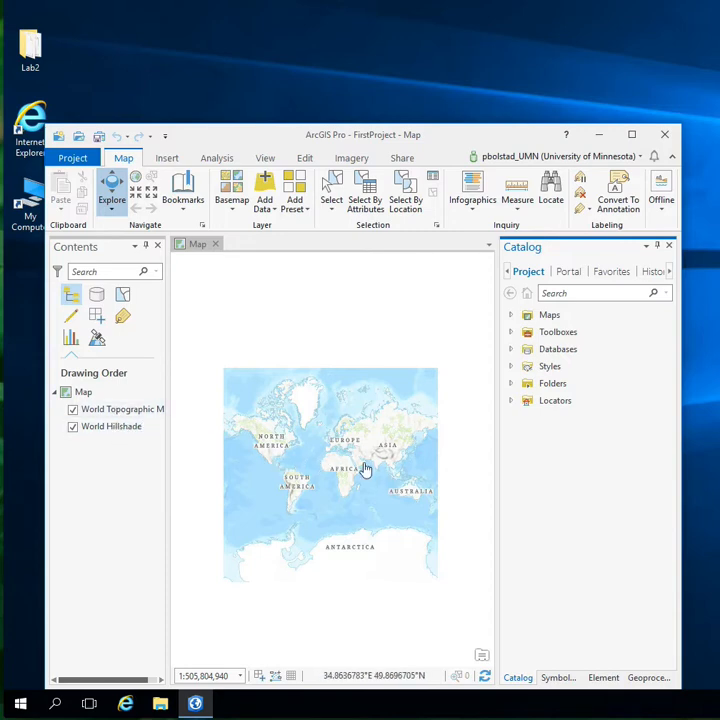
pyautogui.moveTo(270, 440)
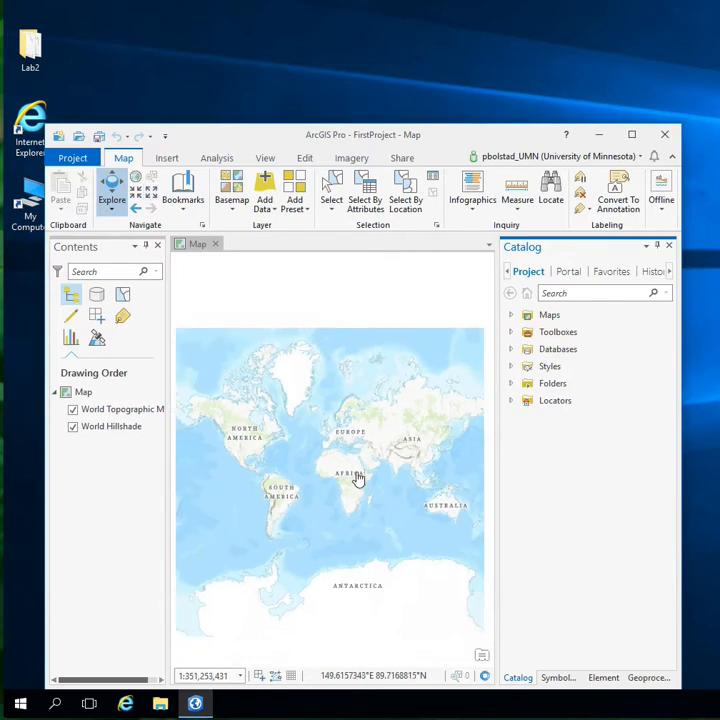
# - Zoom into central Africa, pan around, return to the previous extent, then zoom out to the Americas
pyautogui.moveTo(358, 476); pyautogui.dragTo(356, 496)
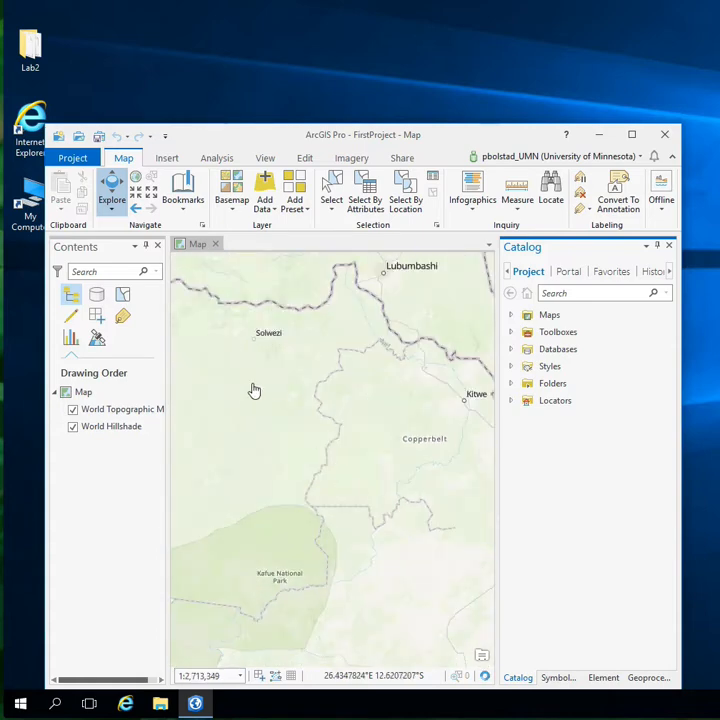
pyautogui.moveTo(254, 390); pyautogui.dragTo(268, 384)
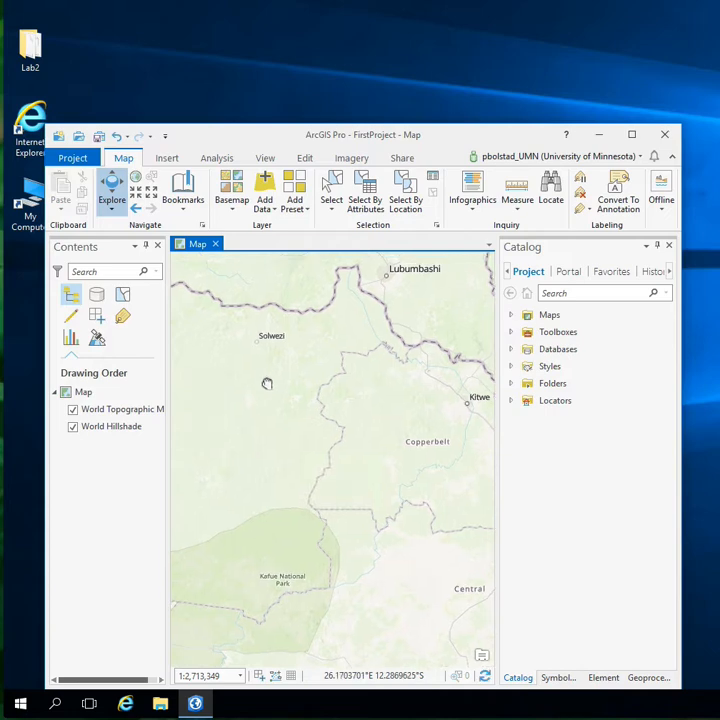
pyautogui.moveTo(268, 384); pyautogui.dragTo(296, 464)
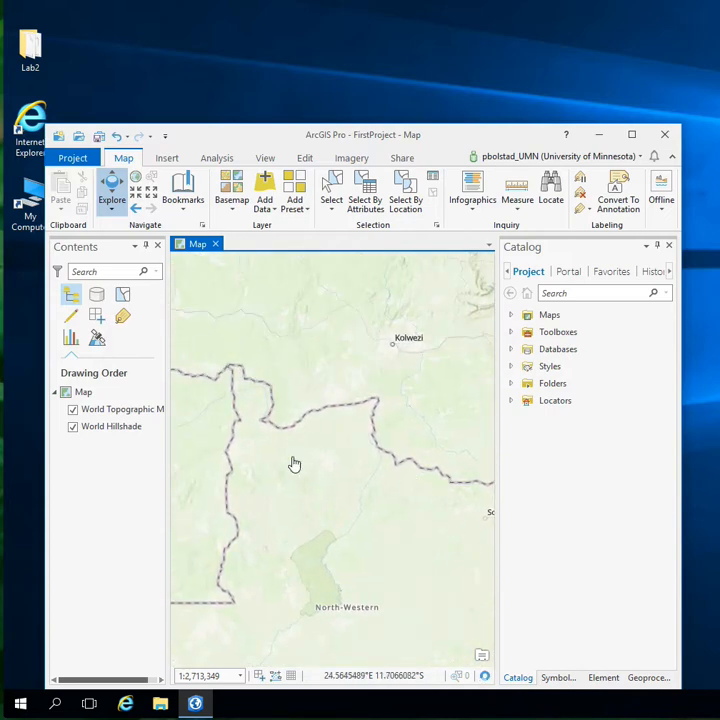
pyautogui.moveTo(138, 206)
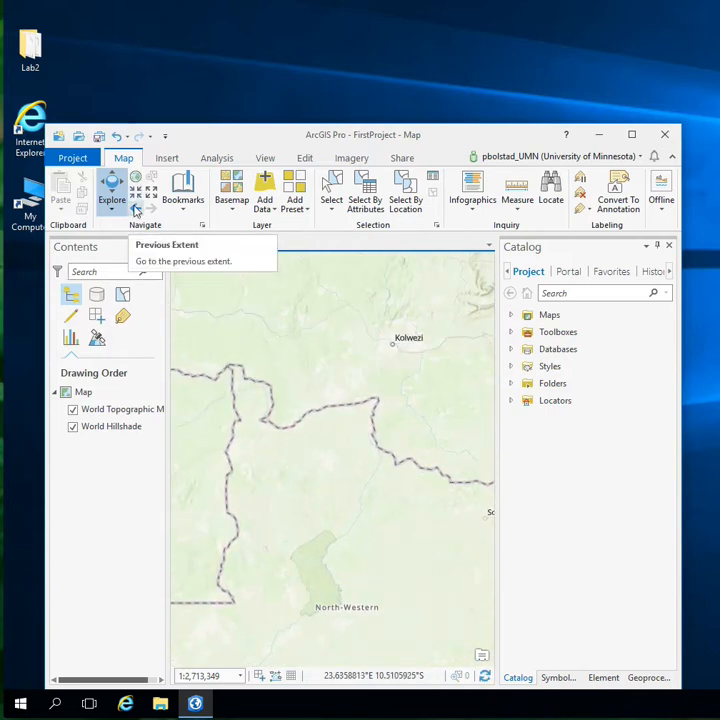
pyautogui.click(136, 206)
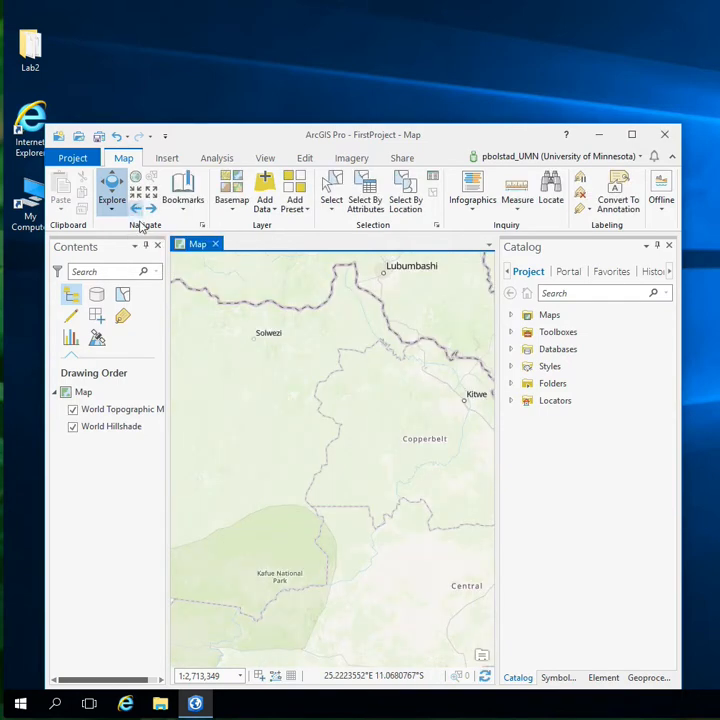
pyautogui.scroll(-3)
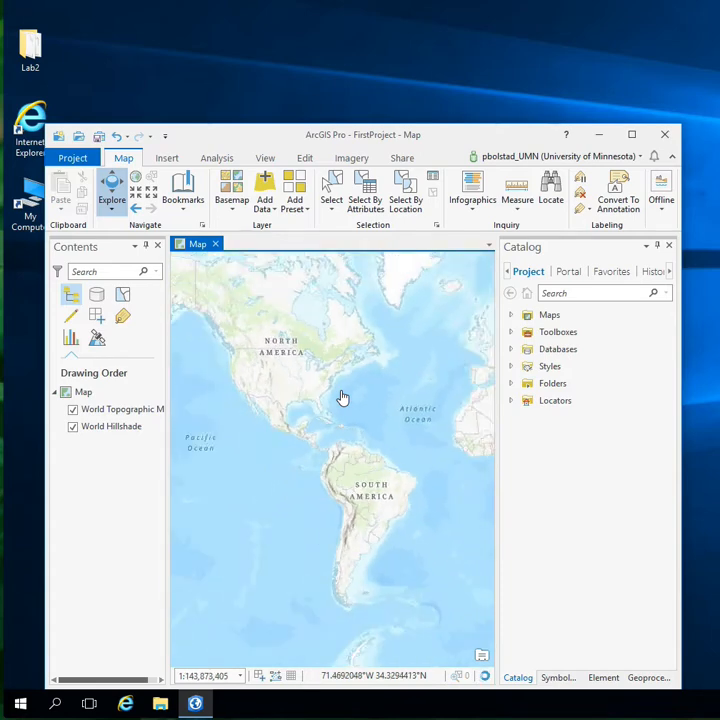
pyautogui.moveTo(364, 432)
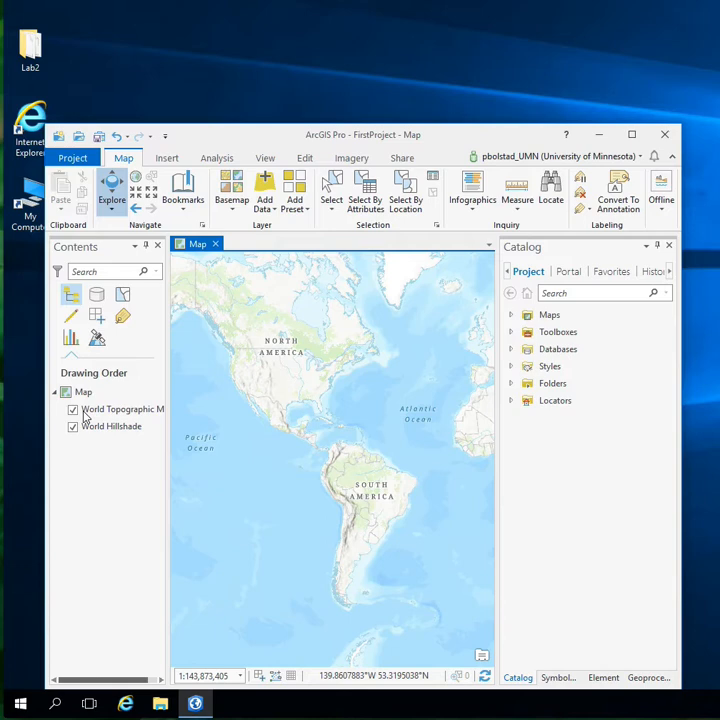
pyautogui.click(72, 408)
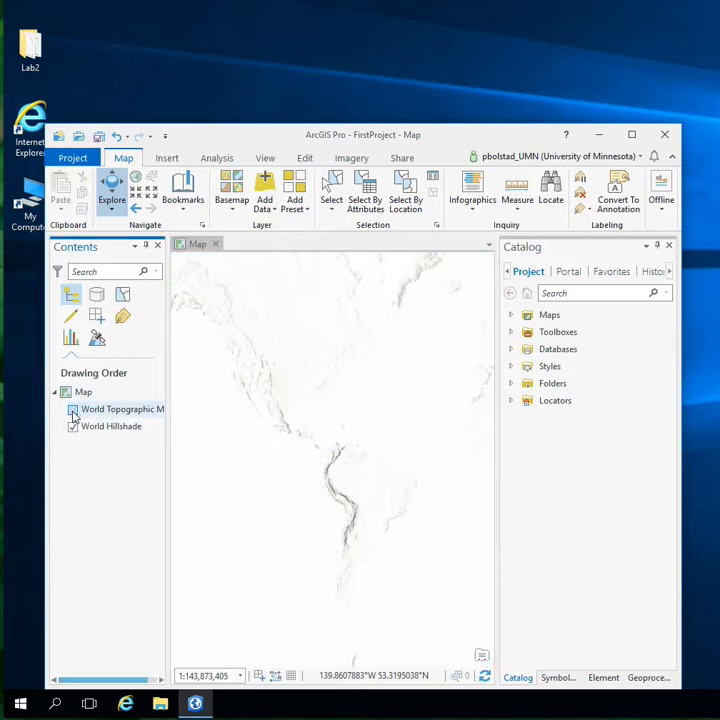
pyautogui.click(72, 408)
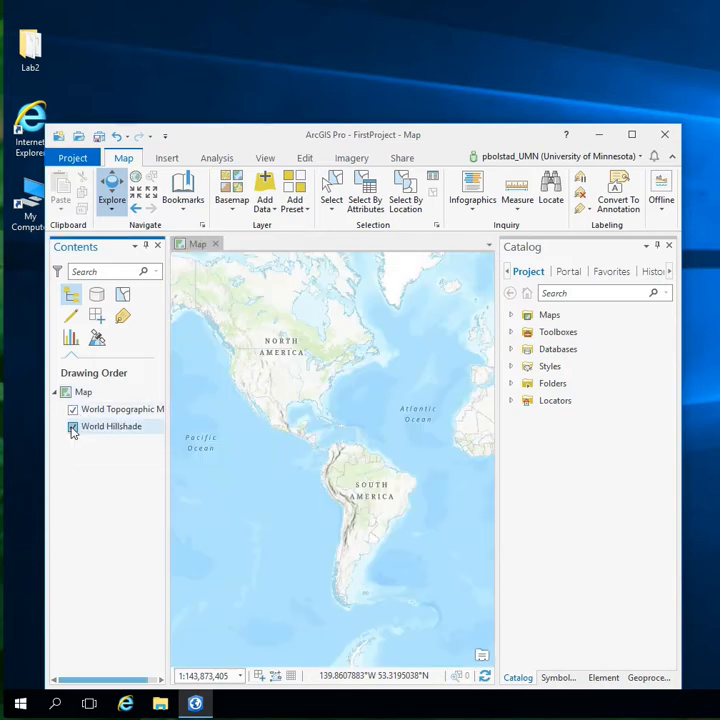
pyautogui.click(72, 426)
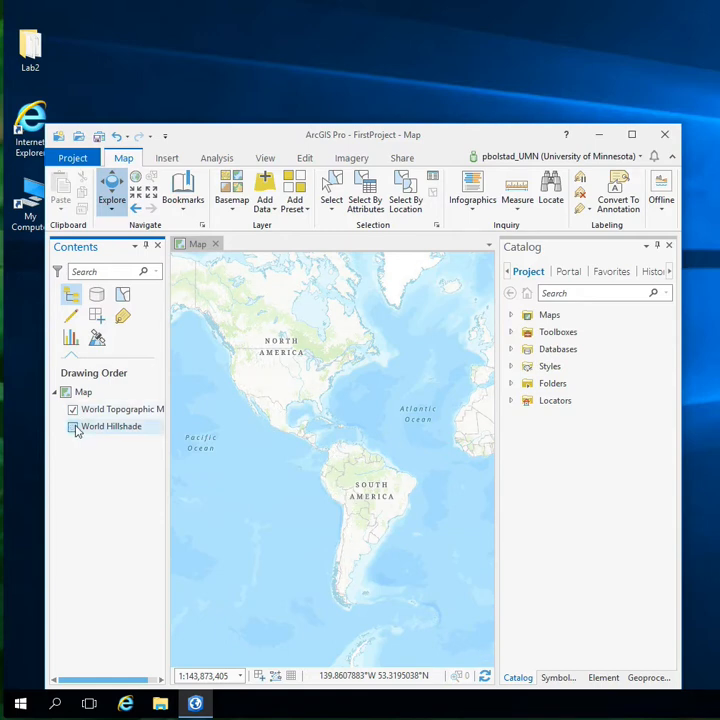
pyautogui.click(72, 426)
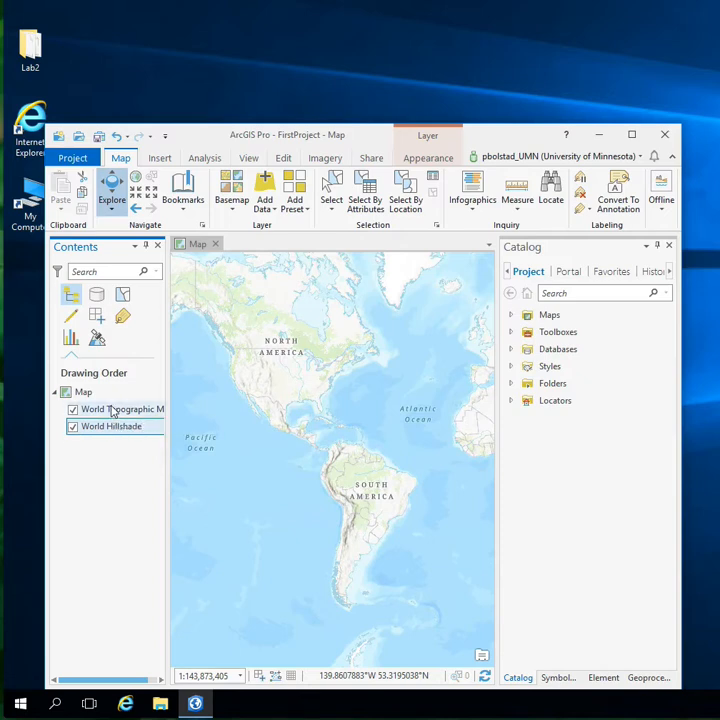
pyautogui.rightClick(112, 408)
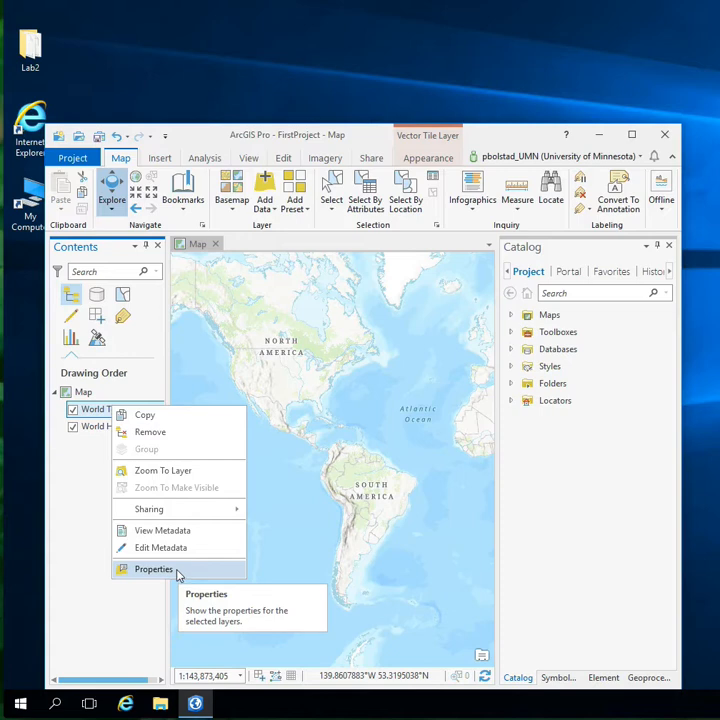
pyautogui.click(152, 568)
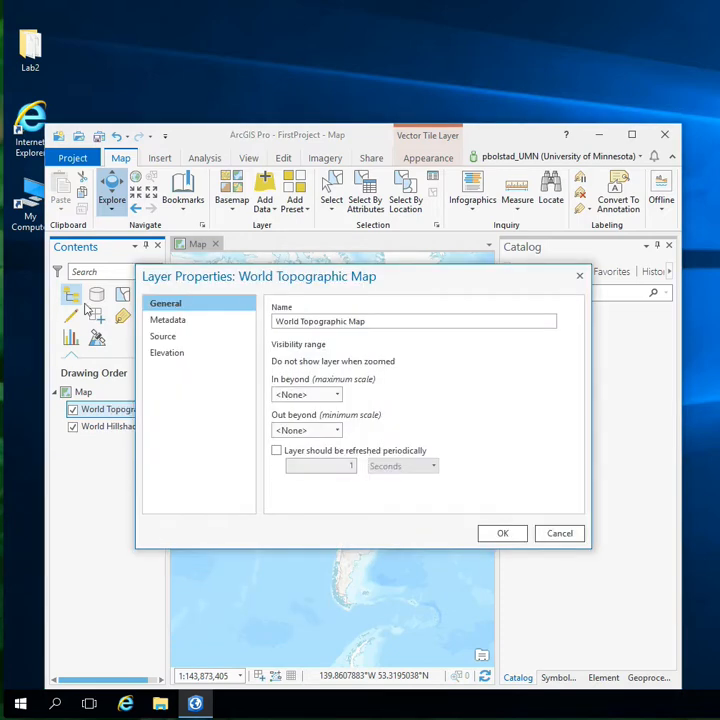
pyautogui.moveTo(390, 314)
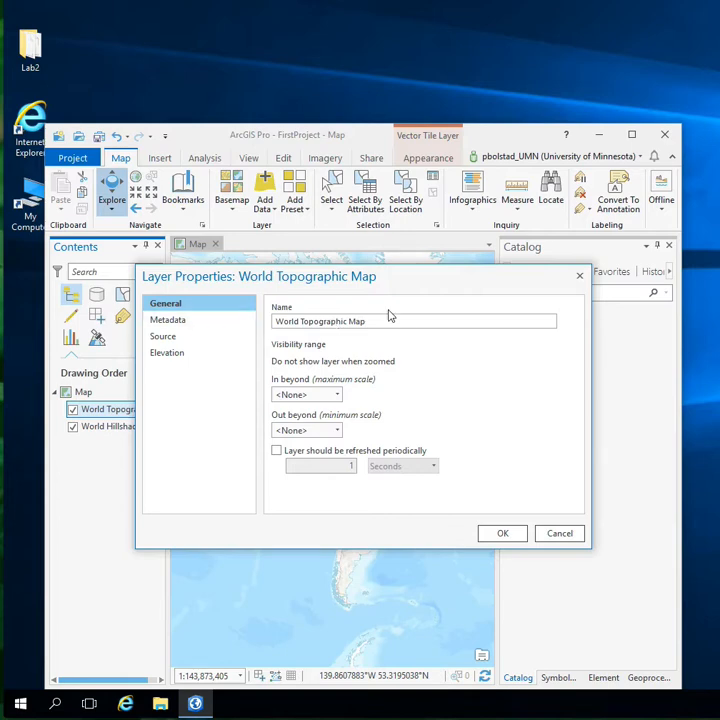
pyautogui.click(168, 320)
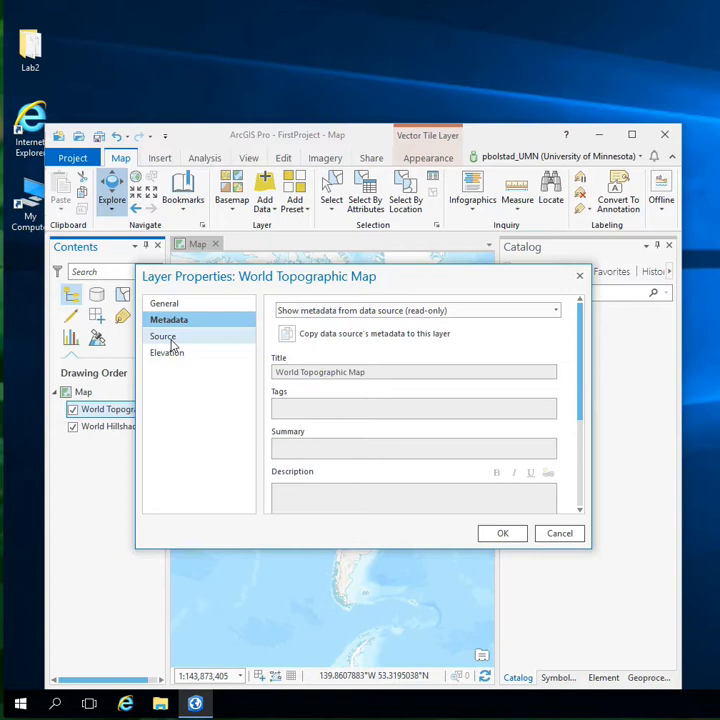
pyautogui.click(162, 336)
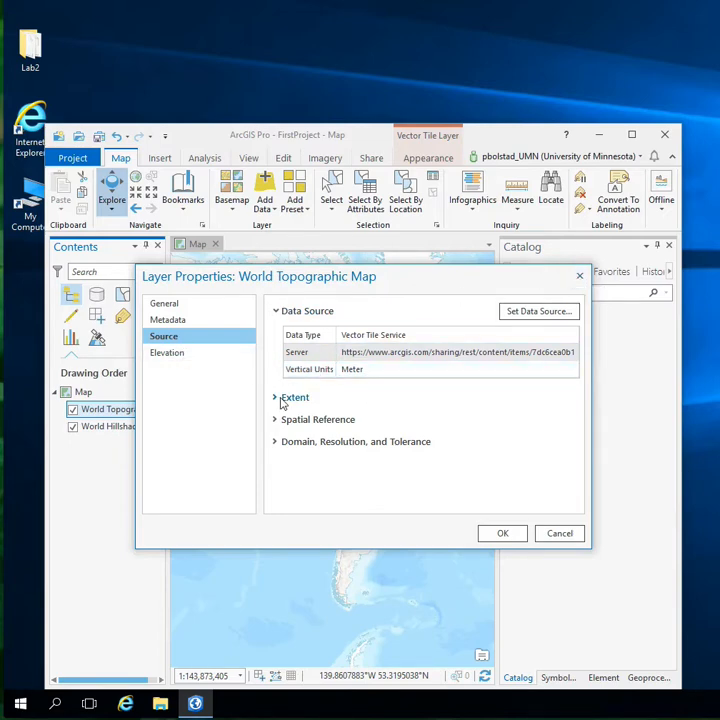
pyautogui.click(276, 396)
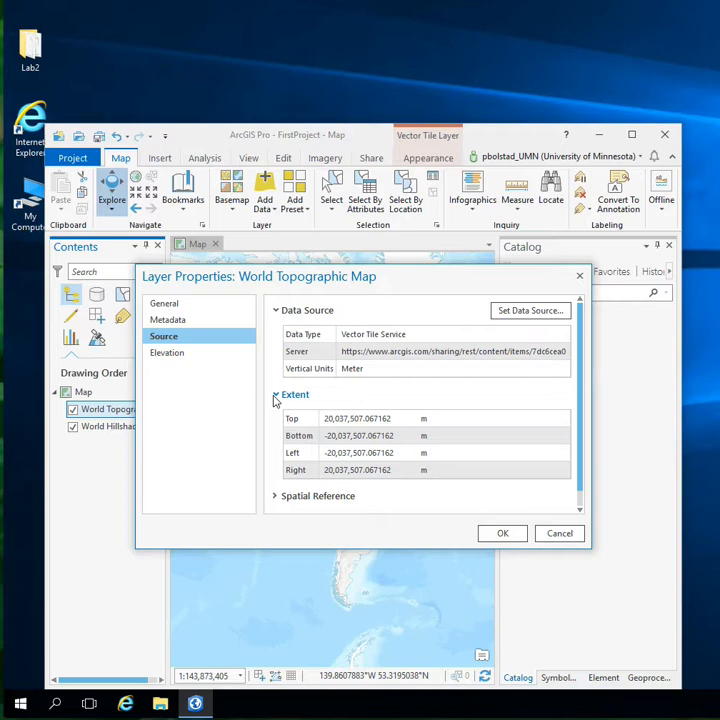
pyautogui.click(276, 394)
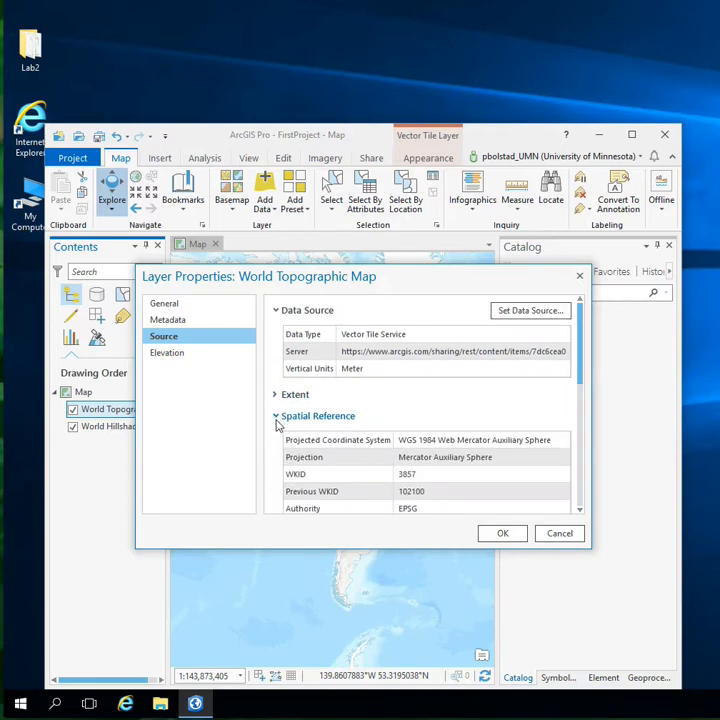
pyautogui.click(276, 414)
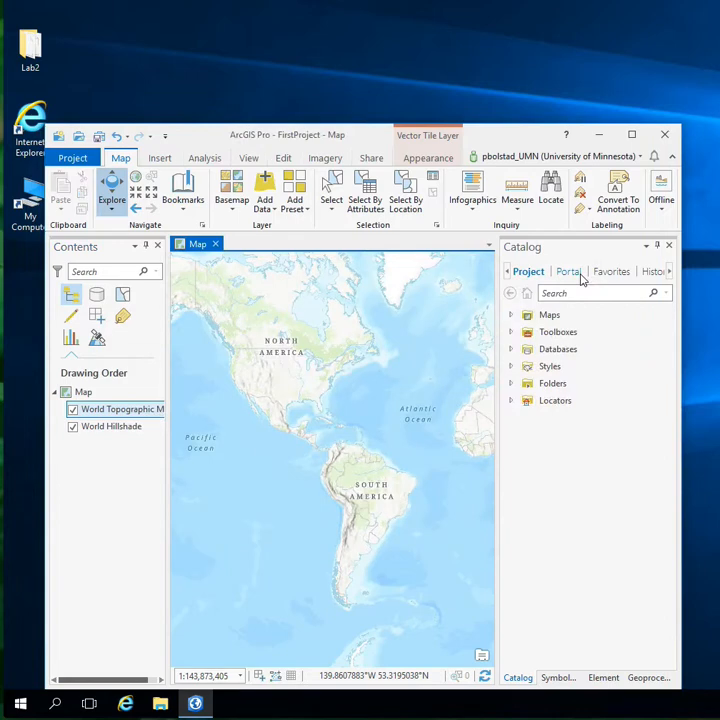
pyautogui.moveTo(44, 256)
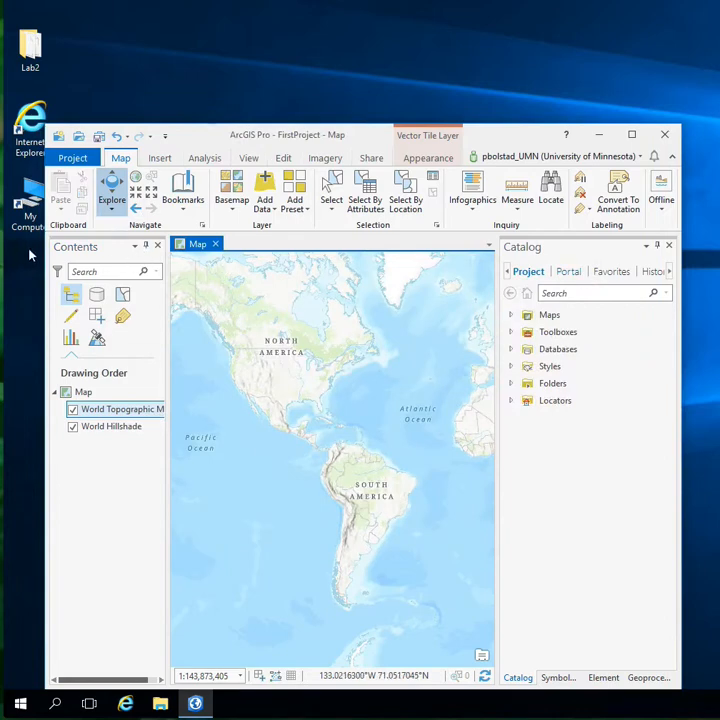
pyautogui.moveTo(248, 176)
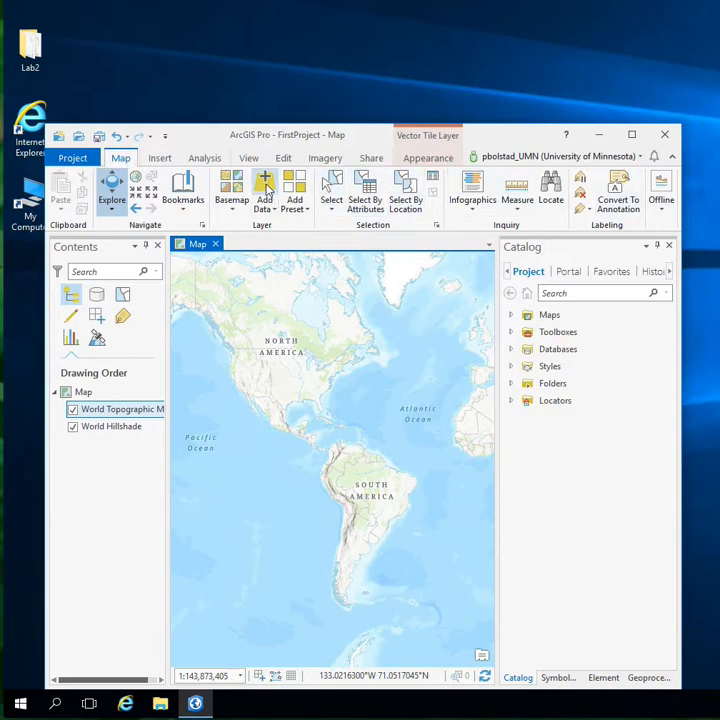
pyautogui.moveTo(264, 184)
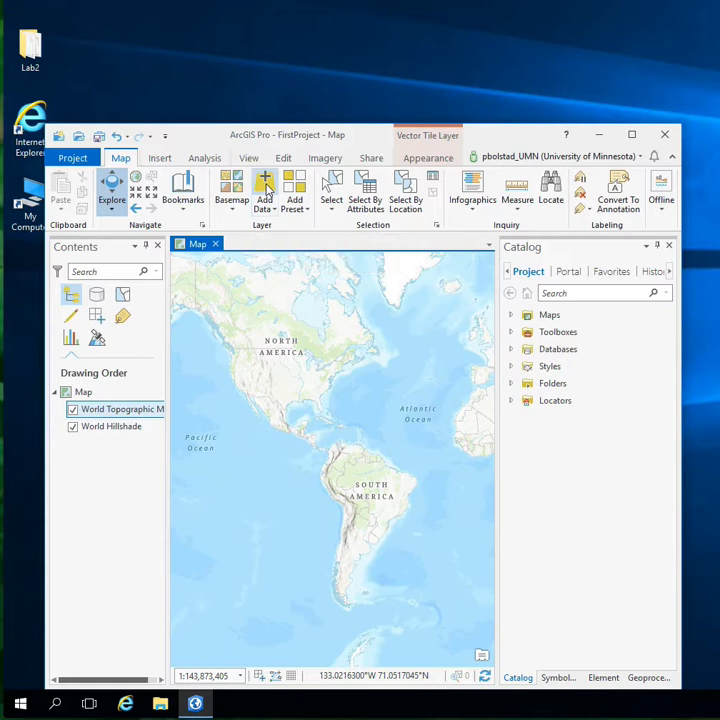
pyautogui.click(264, 184)
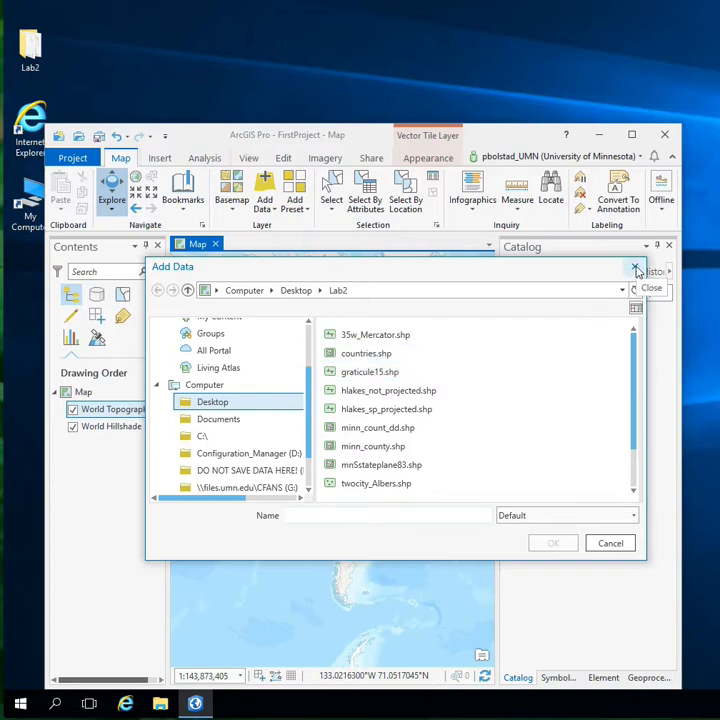
pyautogui.click(368, 370)
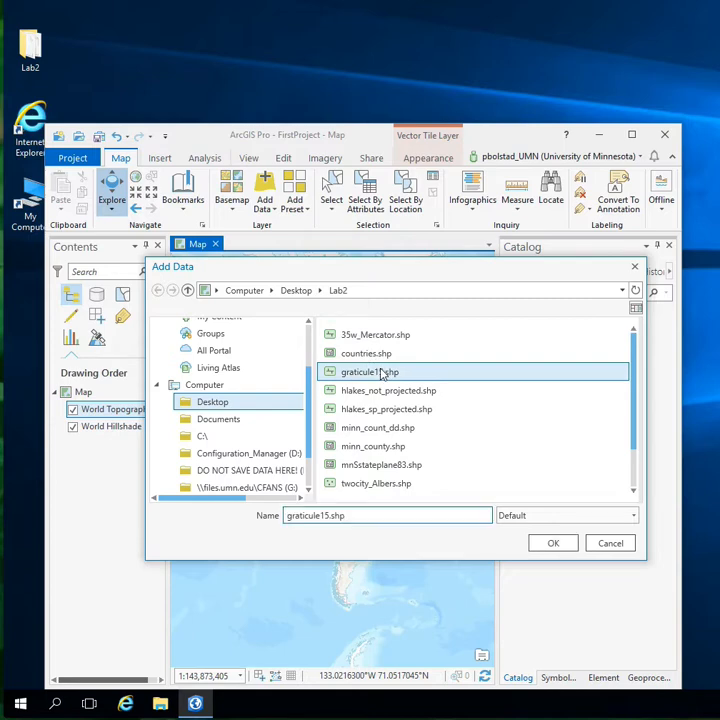
pyautogui.click(552, 544)
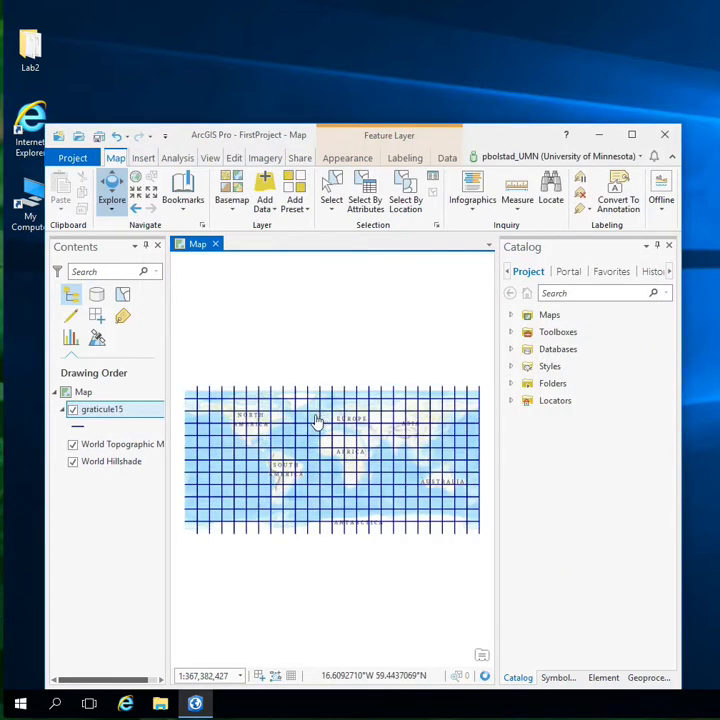
pyautogui.moveTo(366, 508)
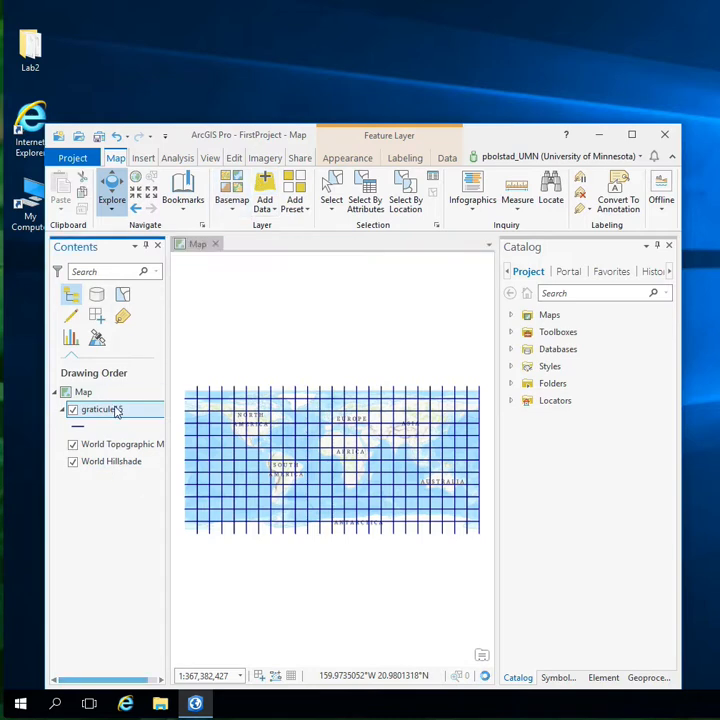
pyautogui.rightClick(100, 410)
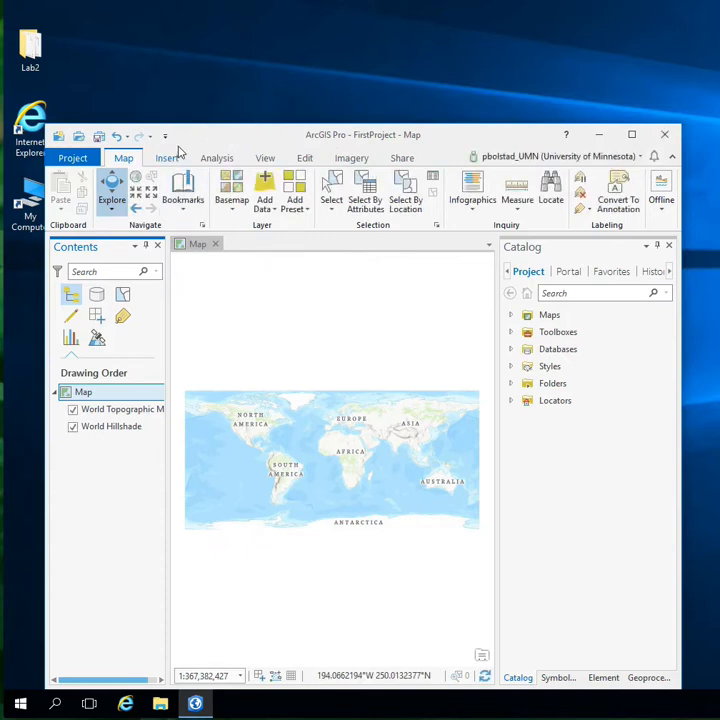
pyautogui.click(164, 158)
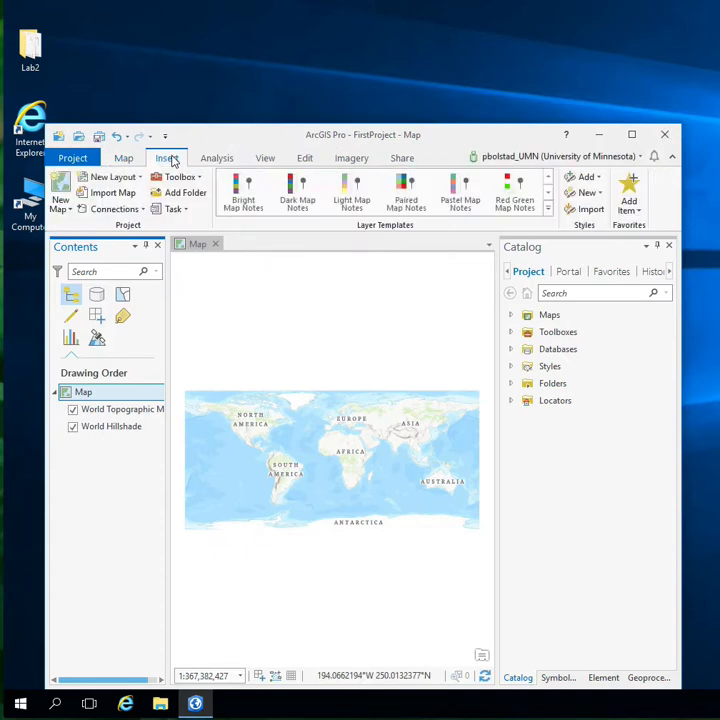
pyautogui.moveTo(60, 184)
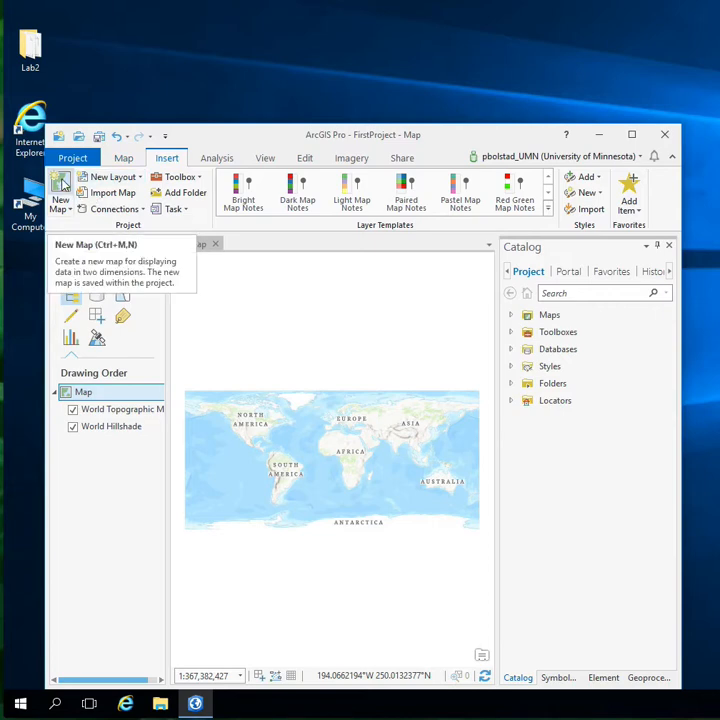
pyautogui.click(62, 184)
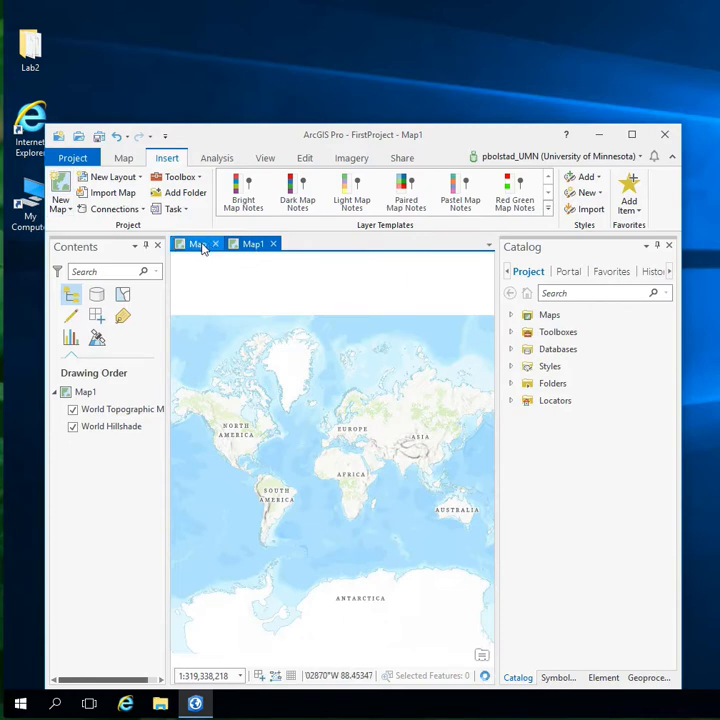
pyautogui.click(252, 244)
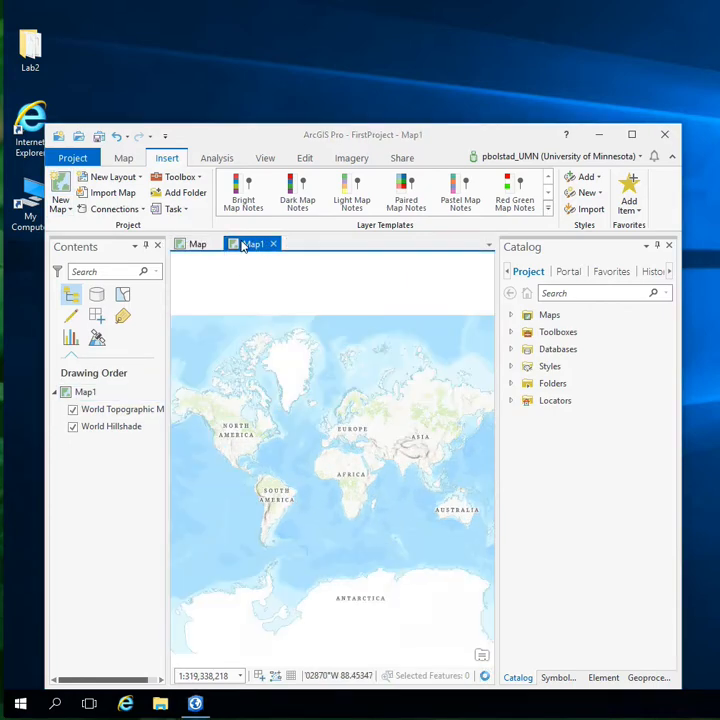
pyautogui.click(196, 244)
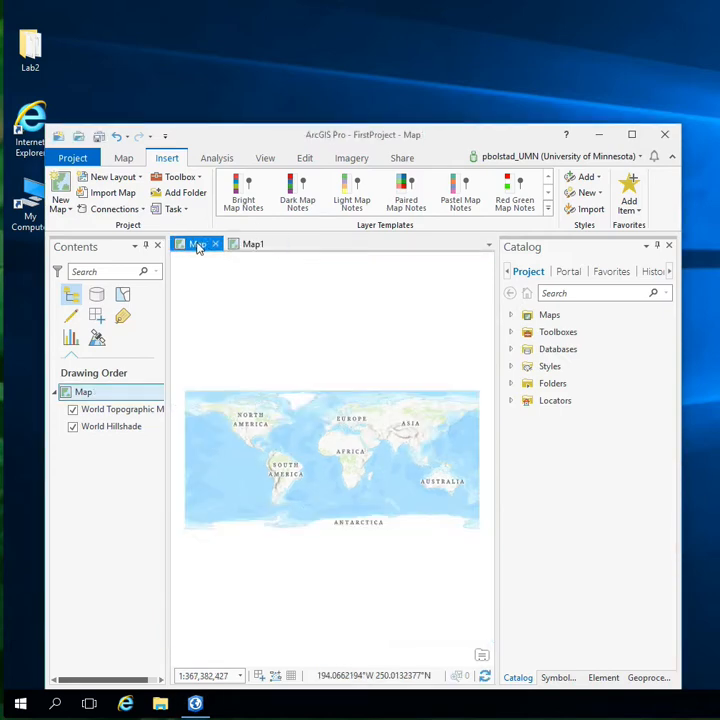
pyautogui.click(252, 244)
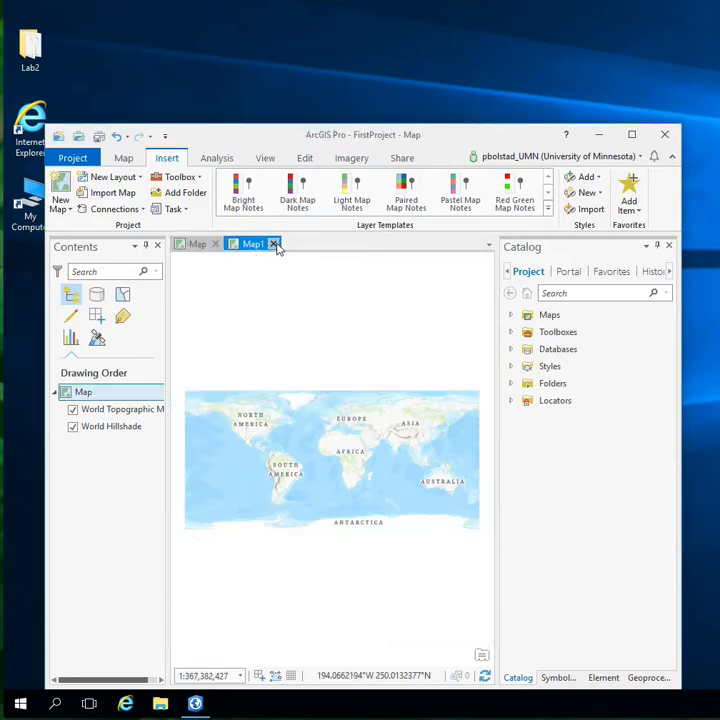
pyautogui.click(274, 244)
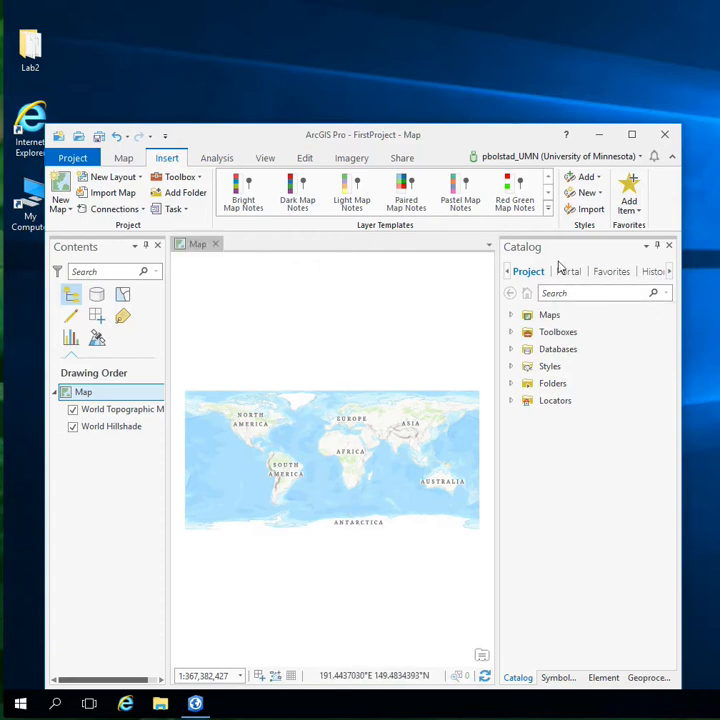
pyautogui.moveTo(184, 192)
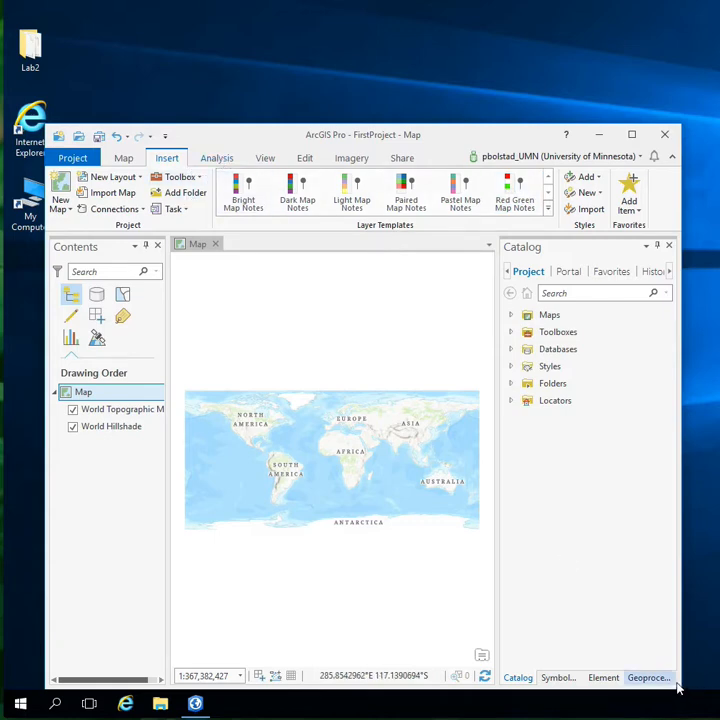
pyautogui.moveTo(336, 254)
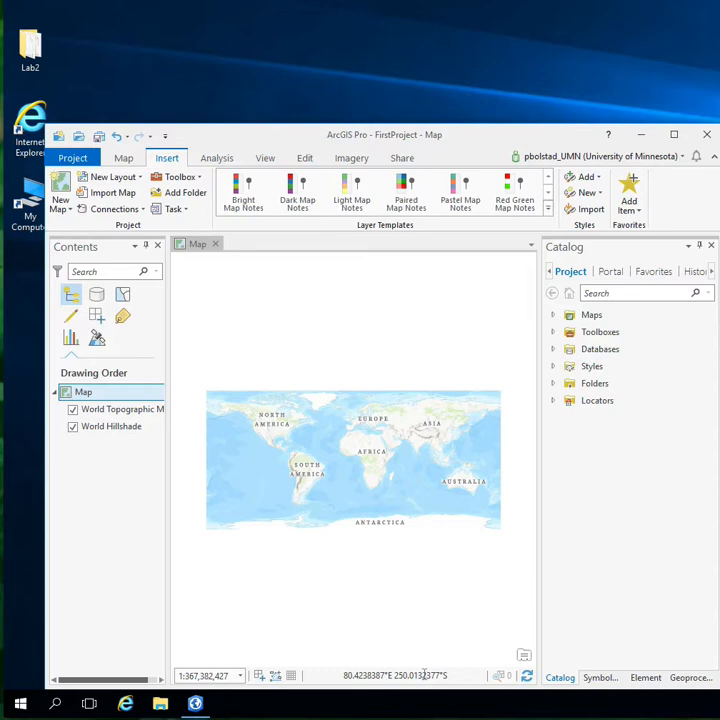
pyautogui.moveTo(284, 440)
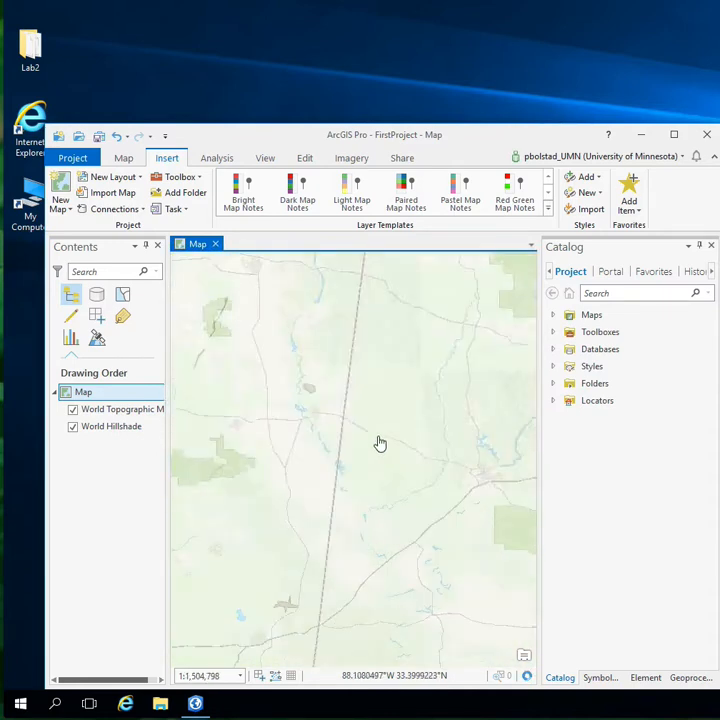
# - Zoom and pan to Minnesota and set the map scale to 1:5,000,000 from the preset list
pyautogui.scroll(-3)
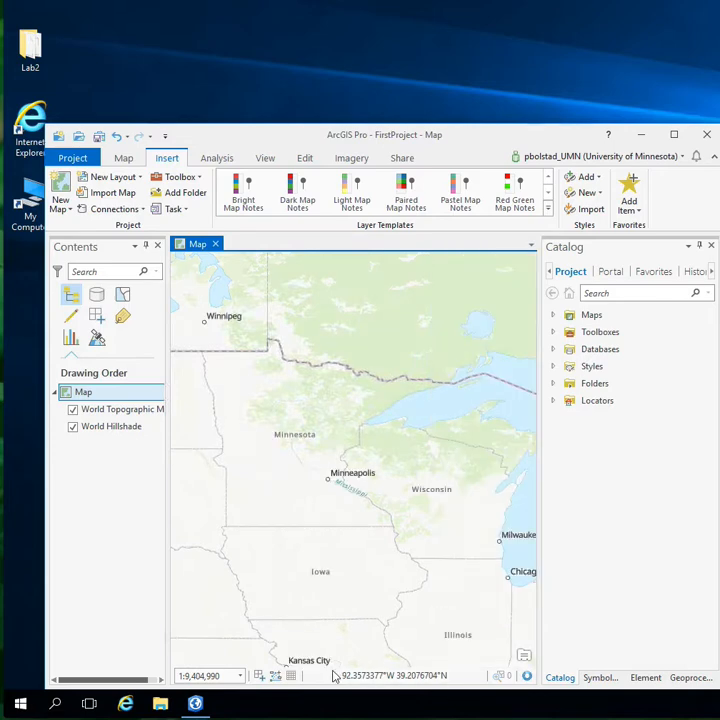
pyautogui.moveTo(330, 484)
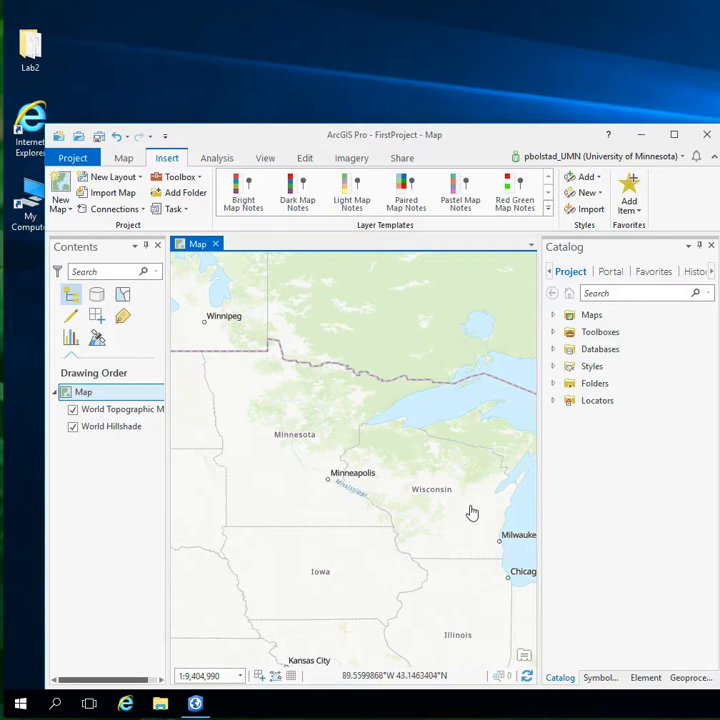
pyautogui.moveTo(488, 428)
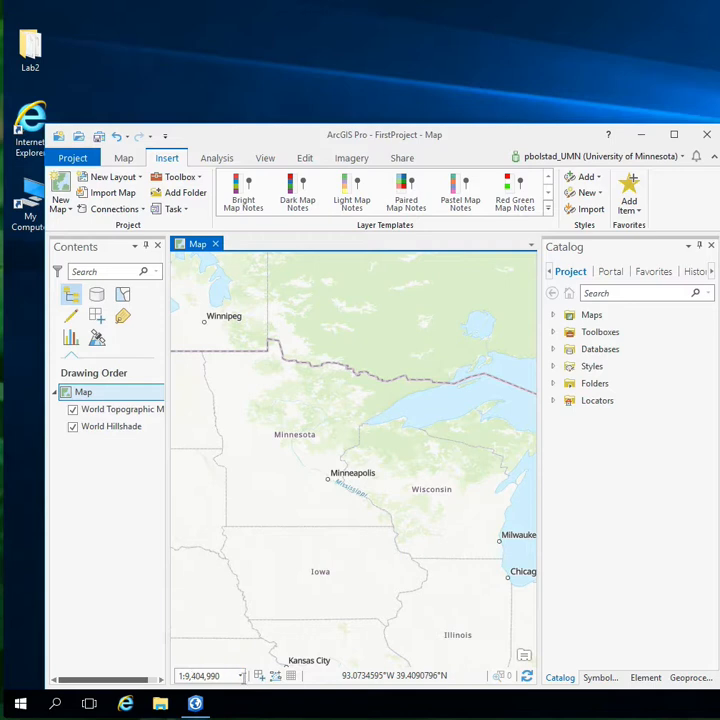
pyautogui.click(240, 676)
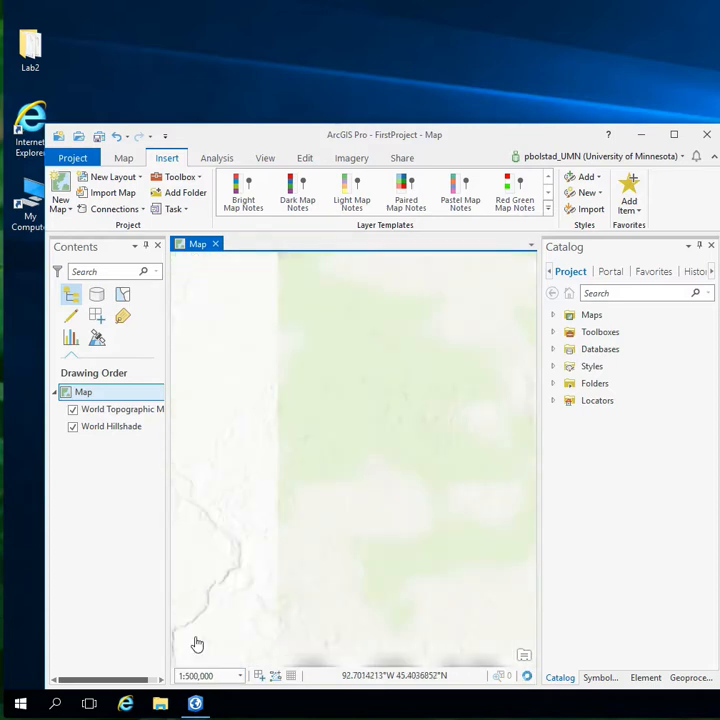
pyautogui.click(240, 676)
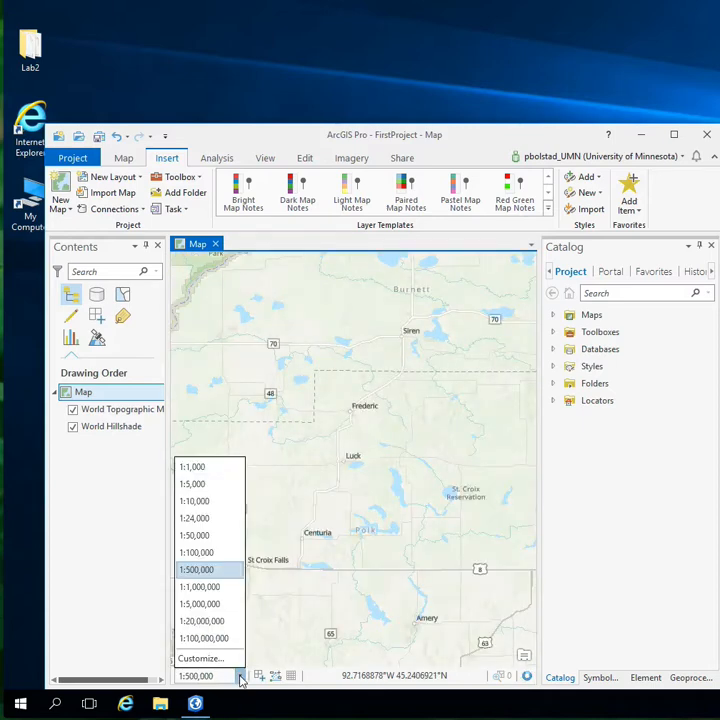
pyautogui.click(204, 604)
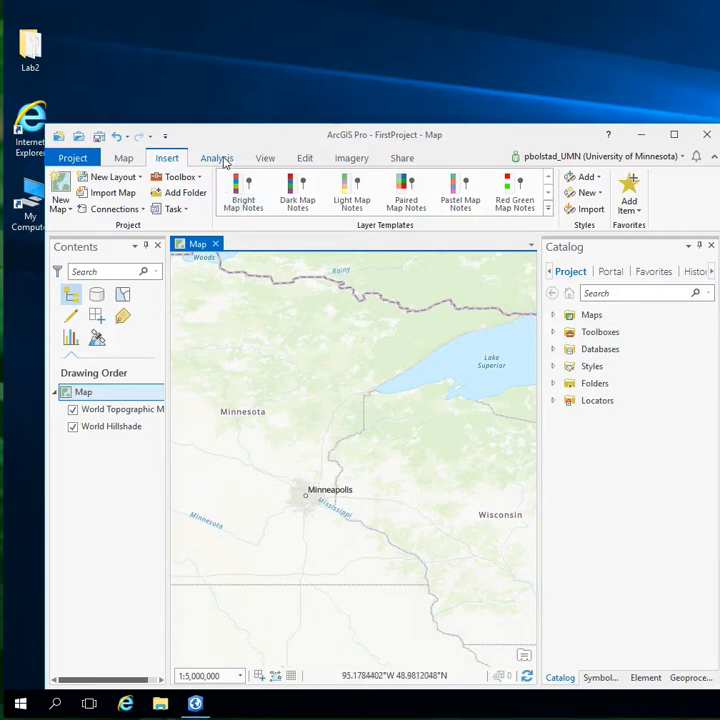
# - Cycle through the Analysis, Edit, Map and Insert ribbons, then show the Project backstage New page
pyautogui.click(216, 158)
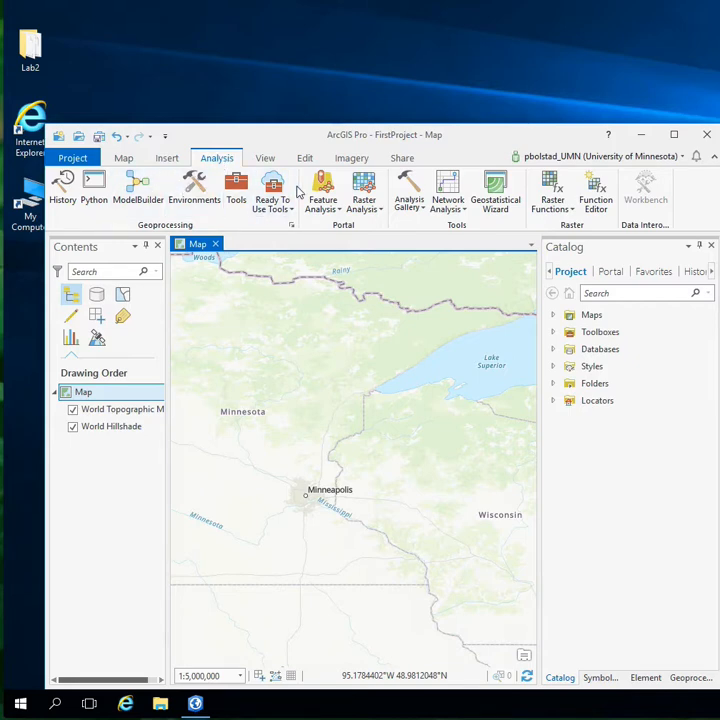
pyautogui.moveTo(236, 186)
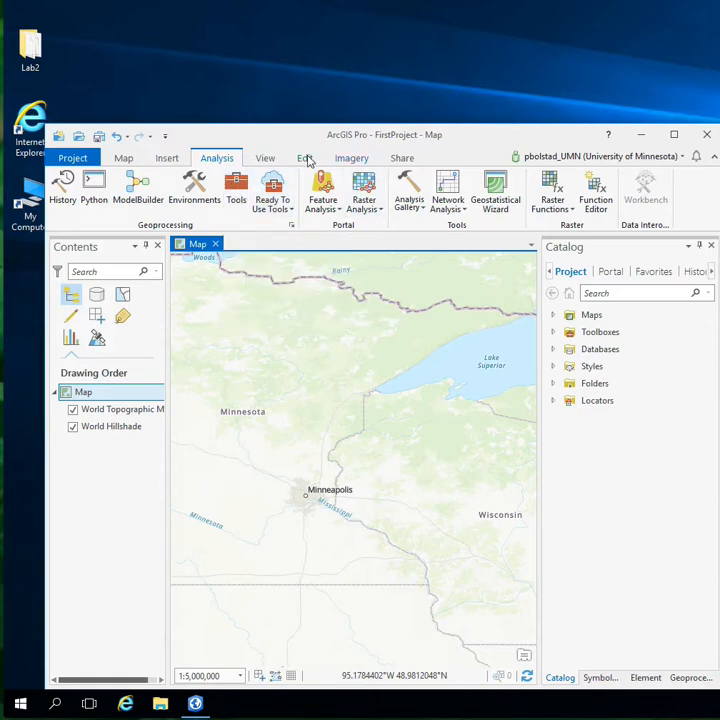
pyautogui.click(304, 156)
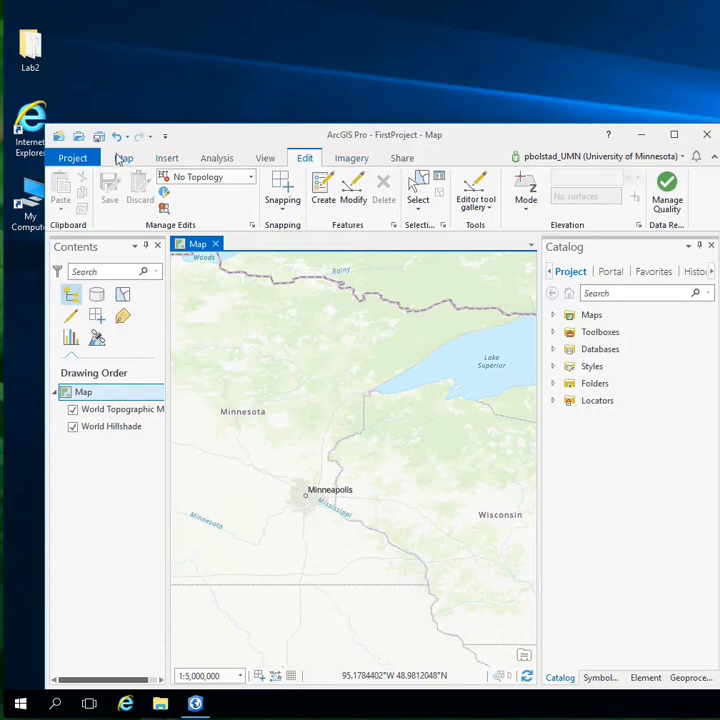
pyautogui.click(122, 156)
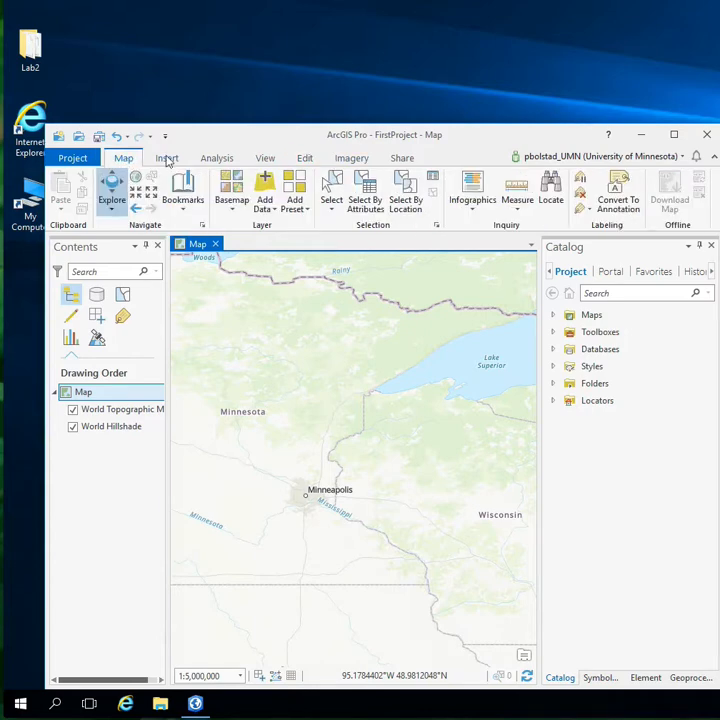
pyautogui.click(168, 158)
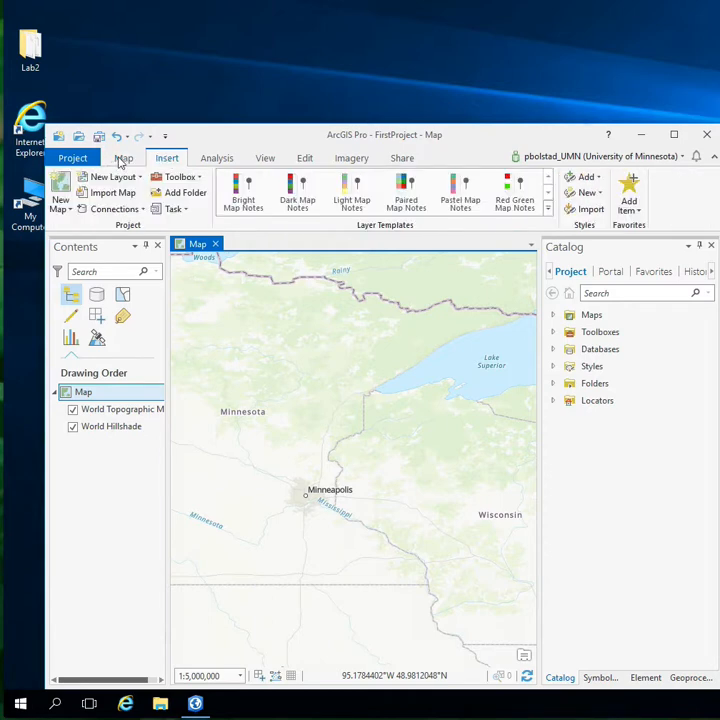
pyautogui.click(70, 158)
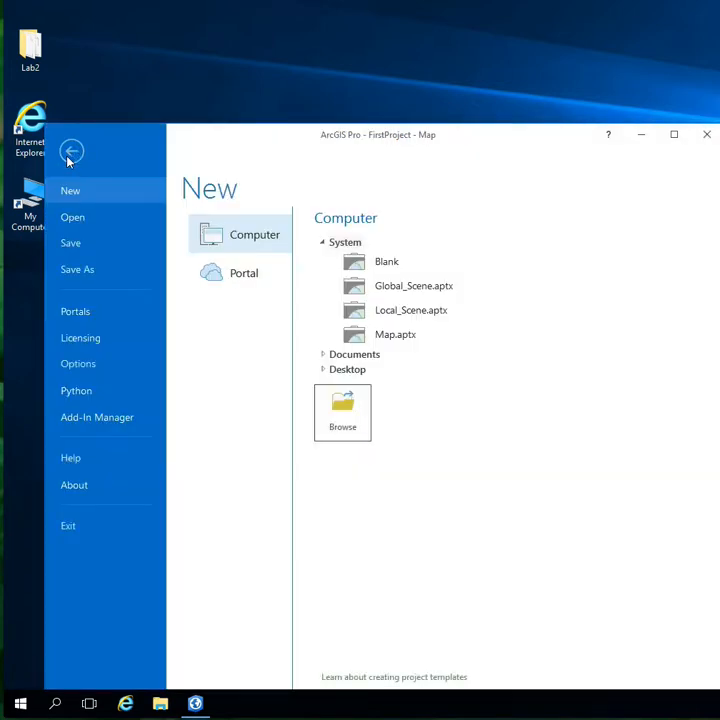